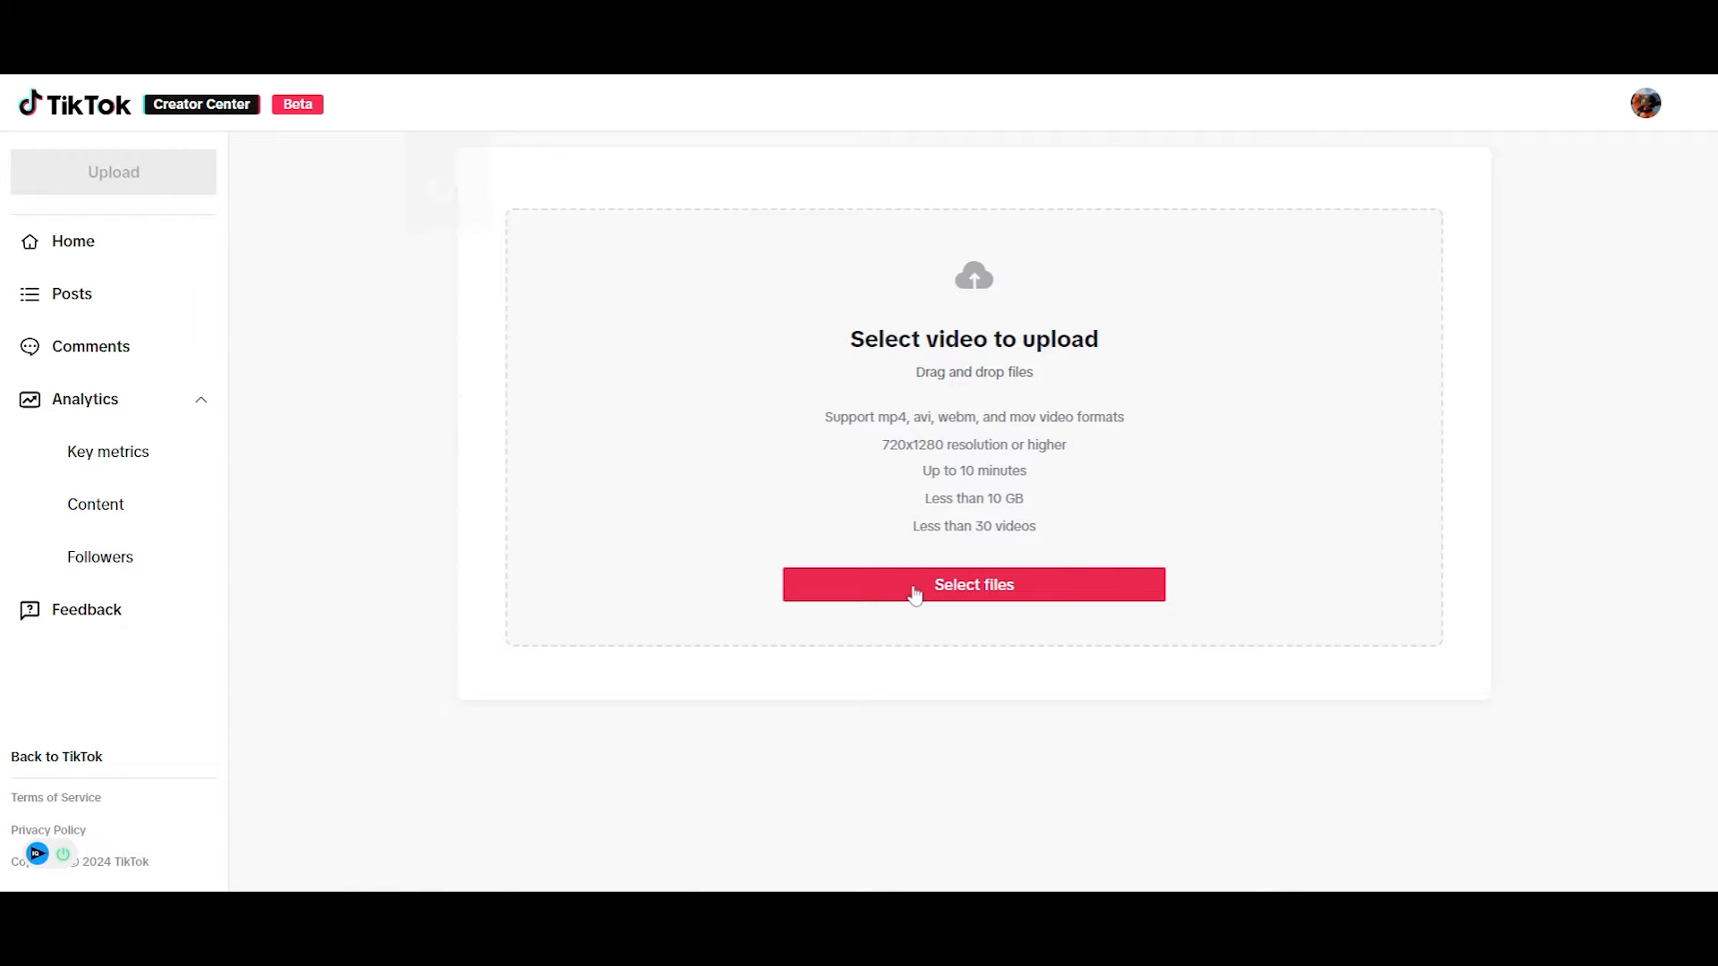
# - Select the intro-briana video and post it publicly from Creator Center
pyautogui.click(973, 585)
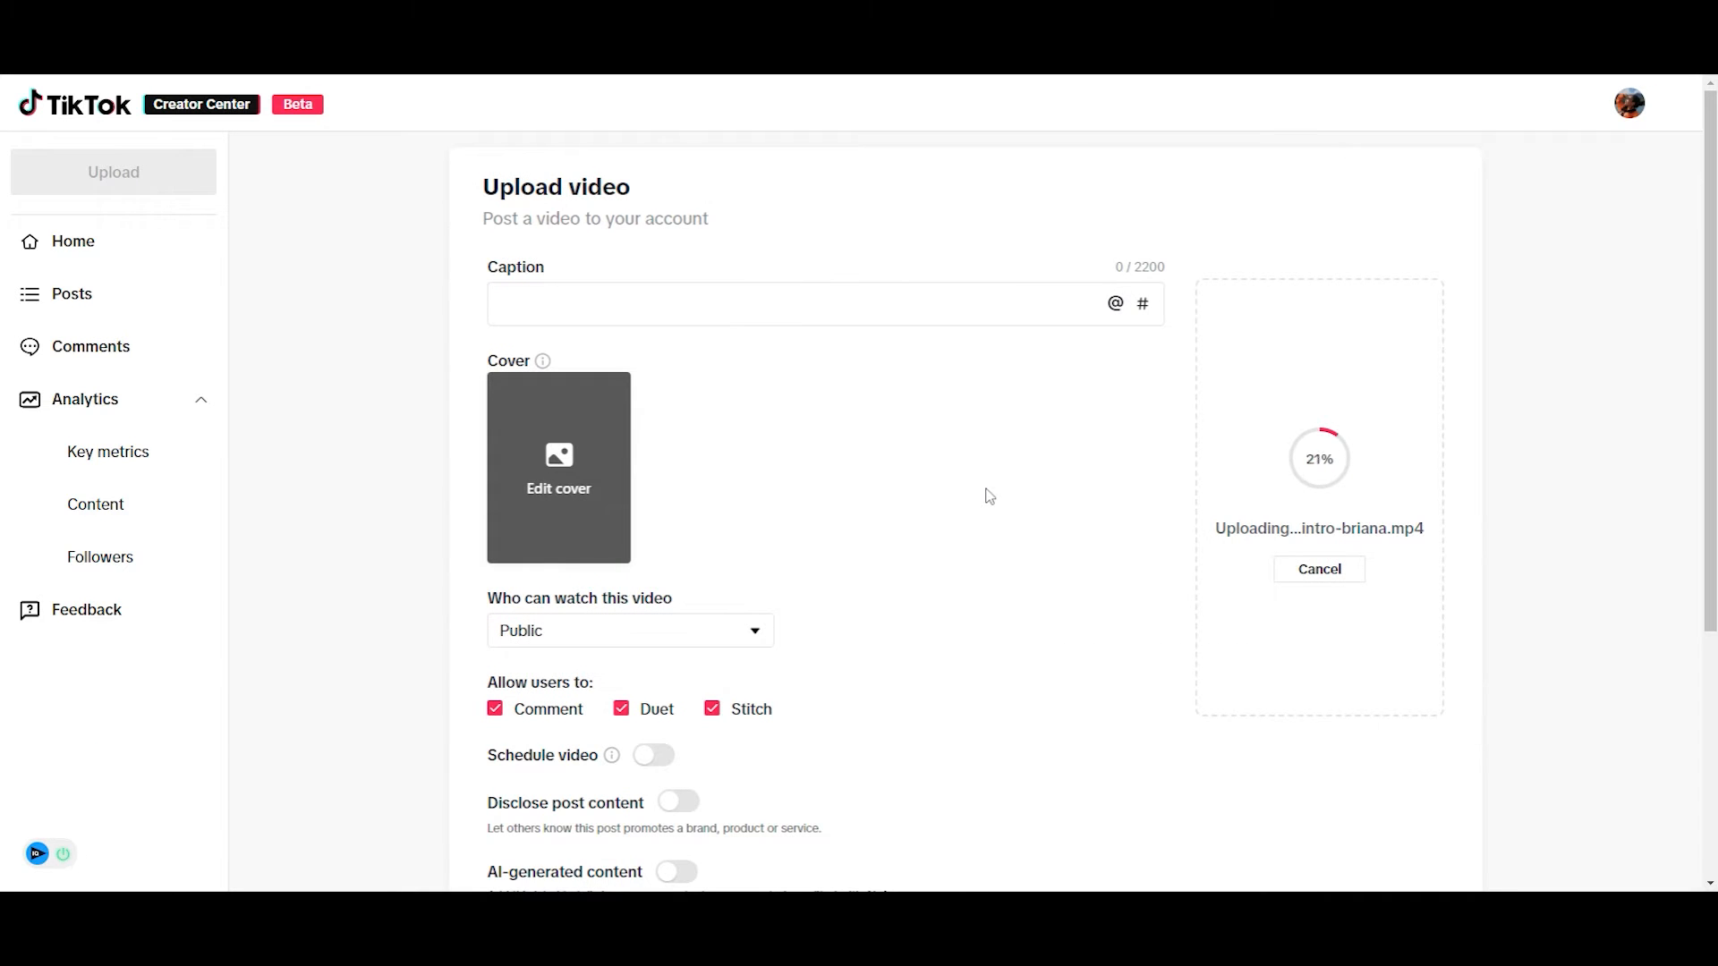
pyautogui.moveTo(919, 377)
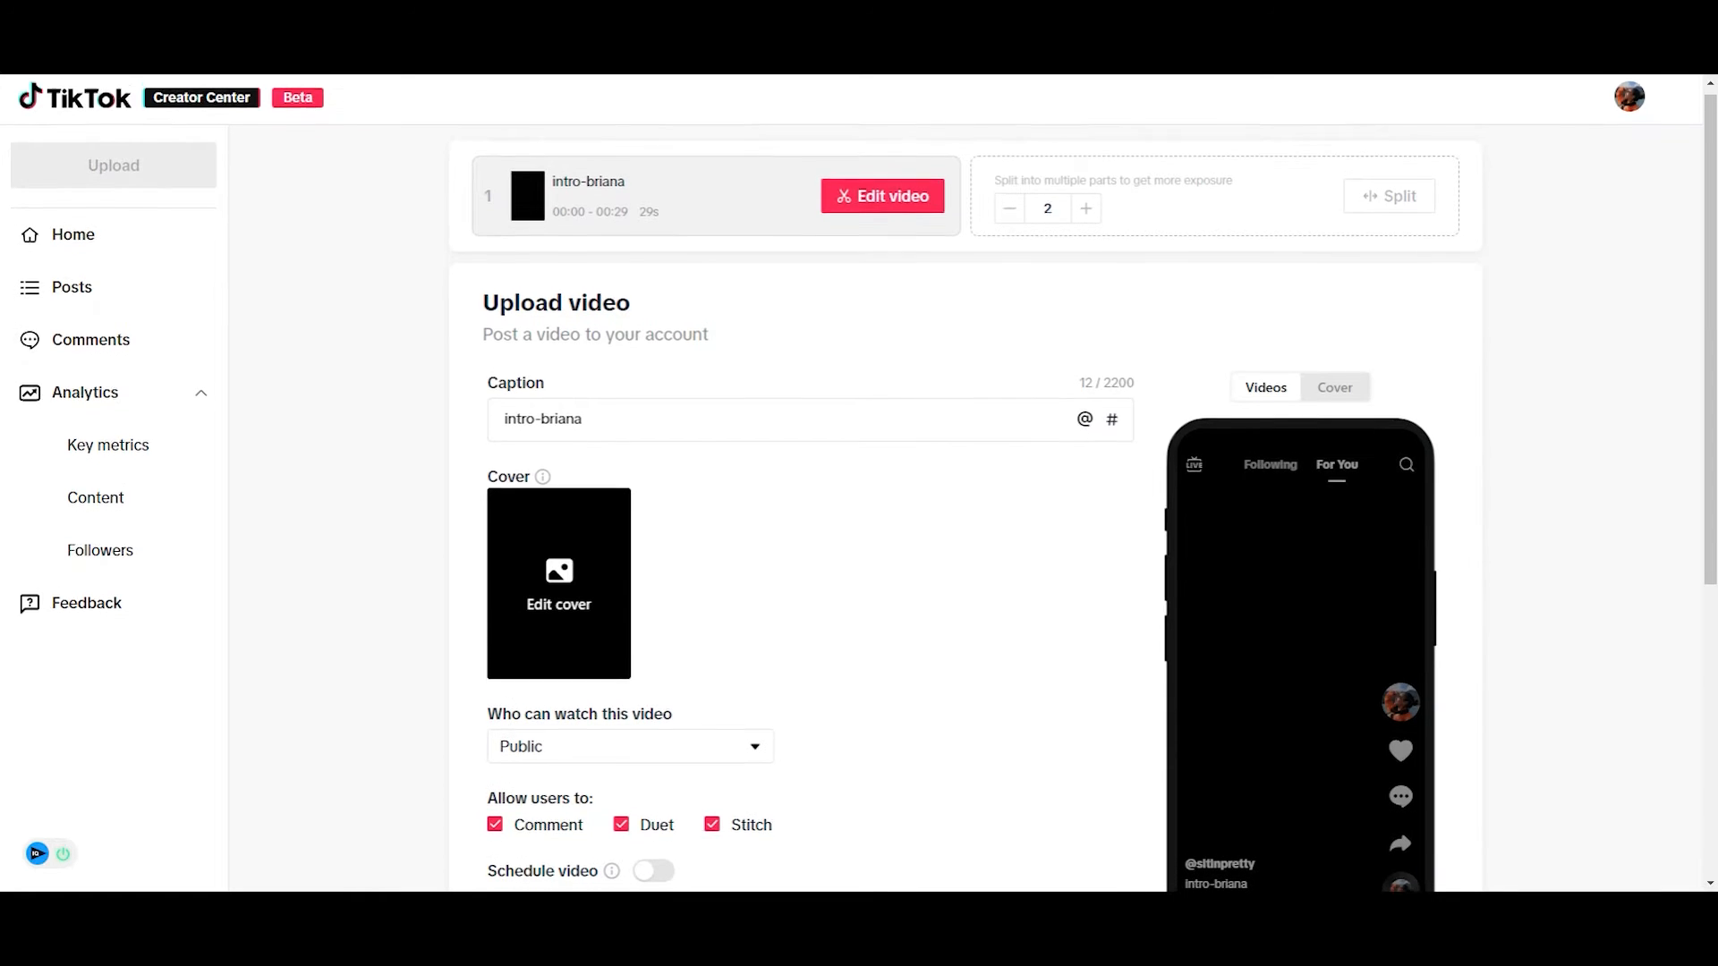
pyautogui.scroll(-3)
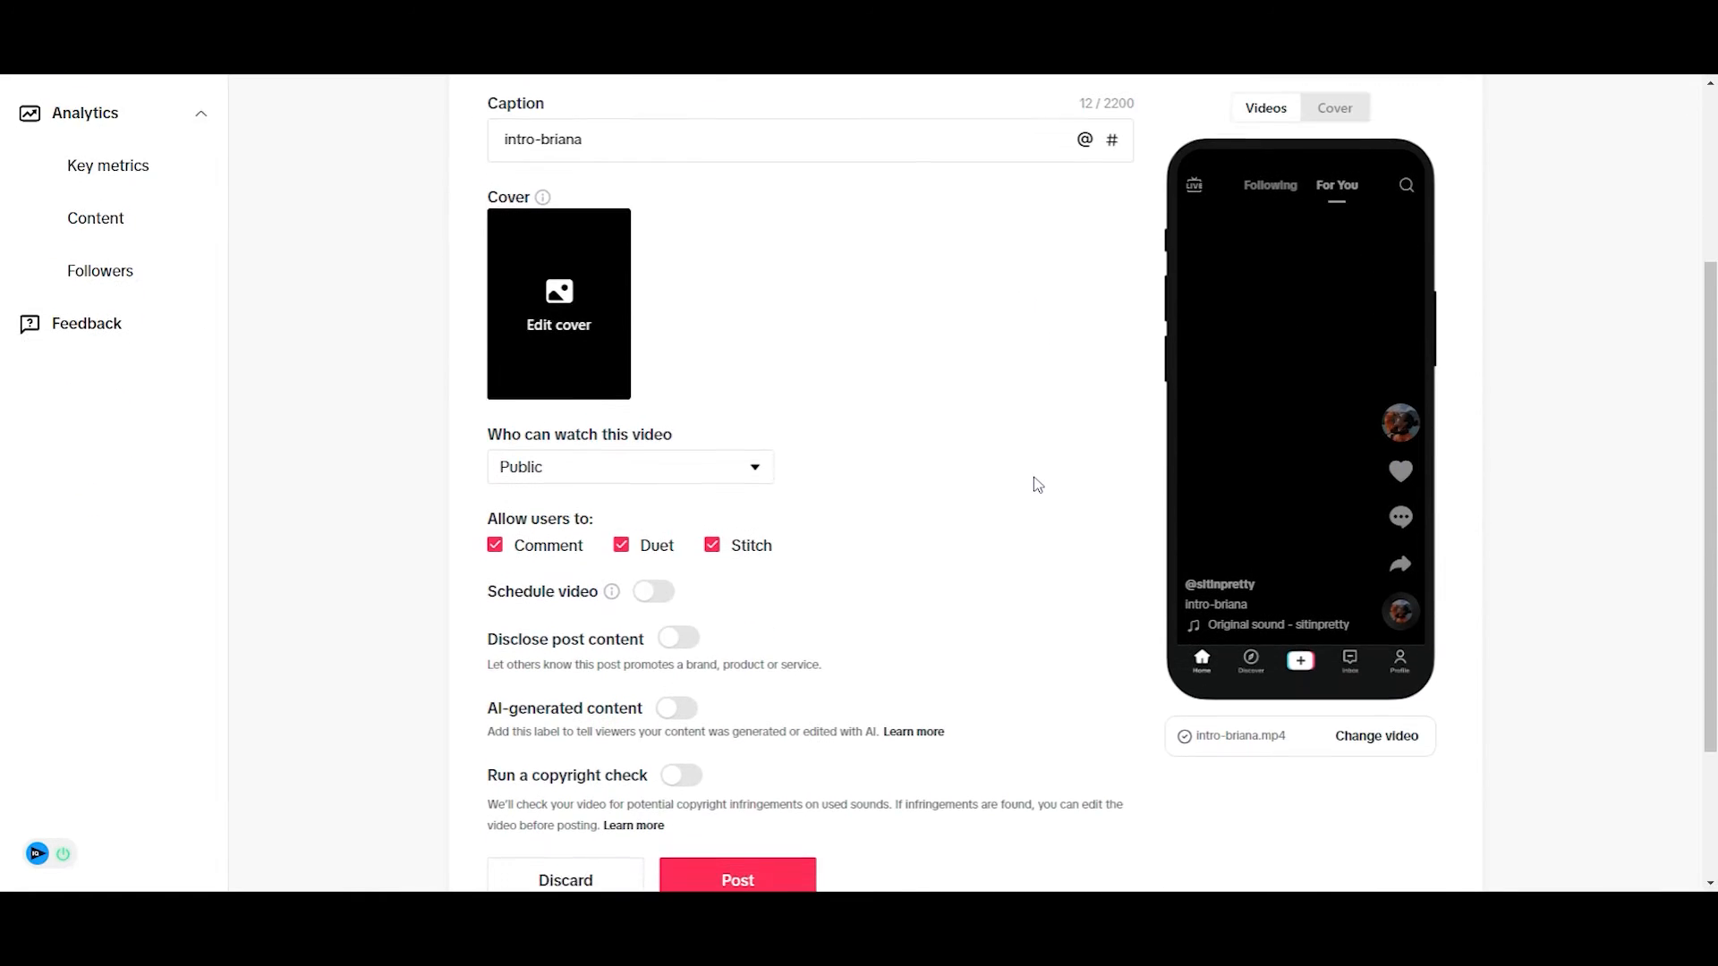
pyautogui.scroll(-3)
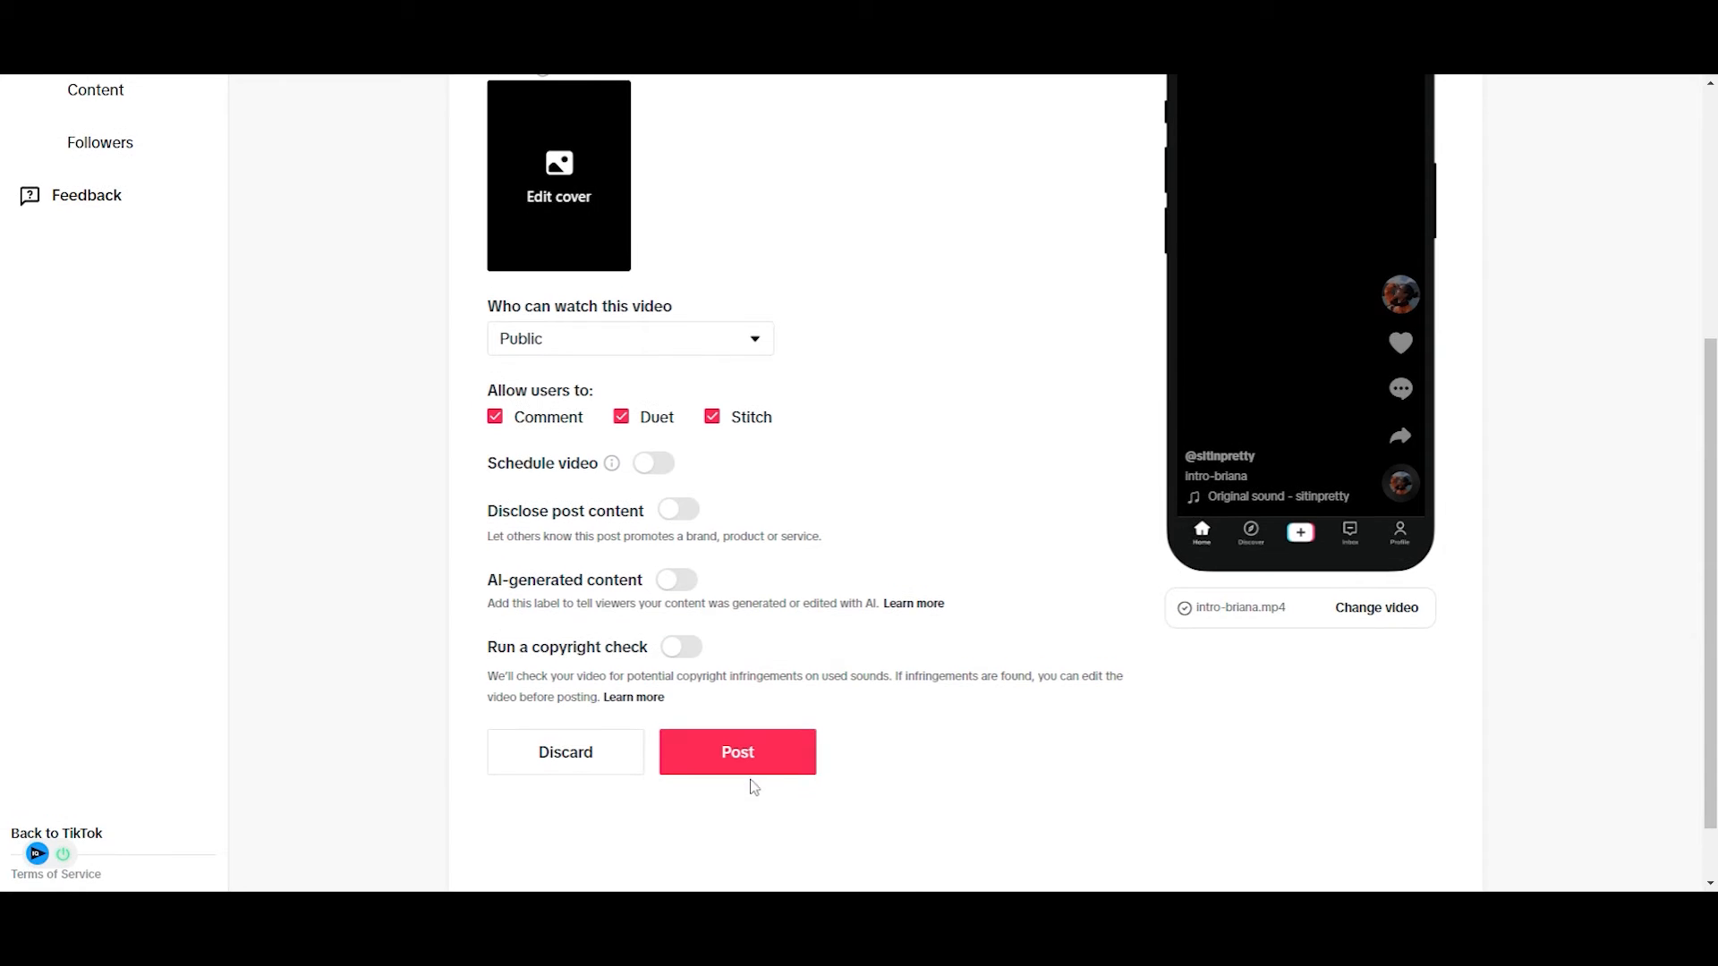
pyautogui.click(737, 752)
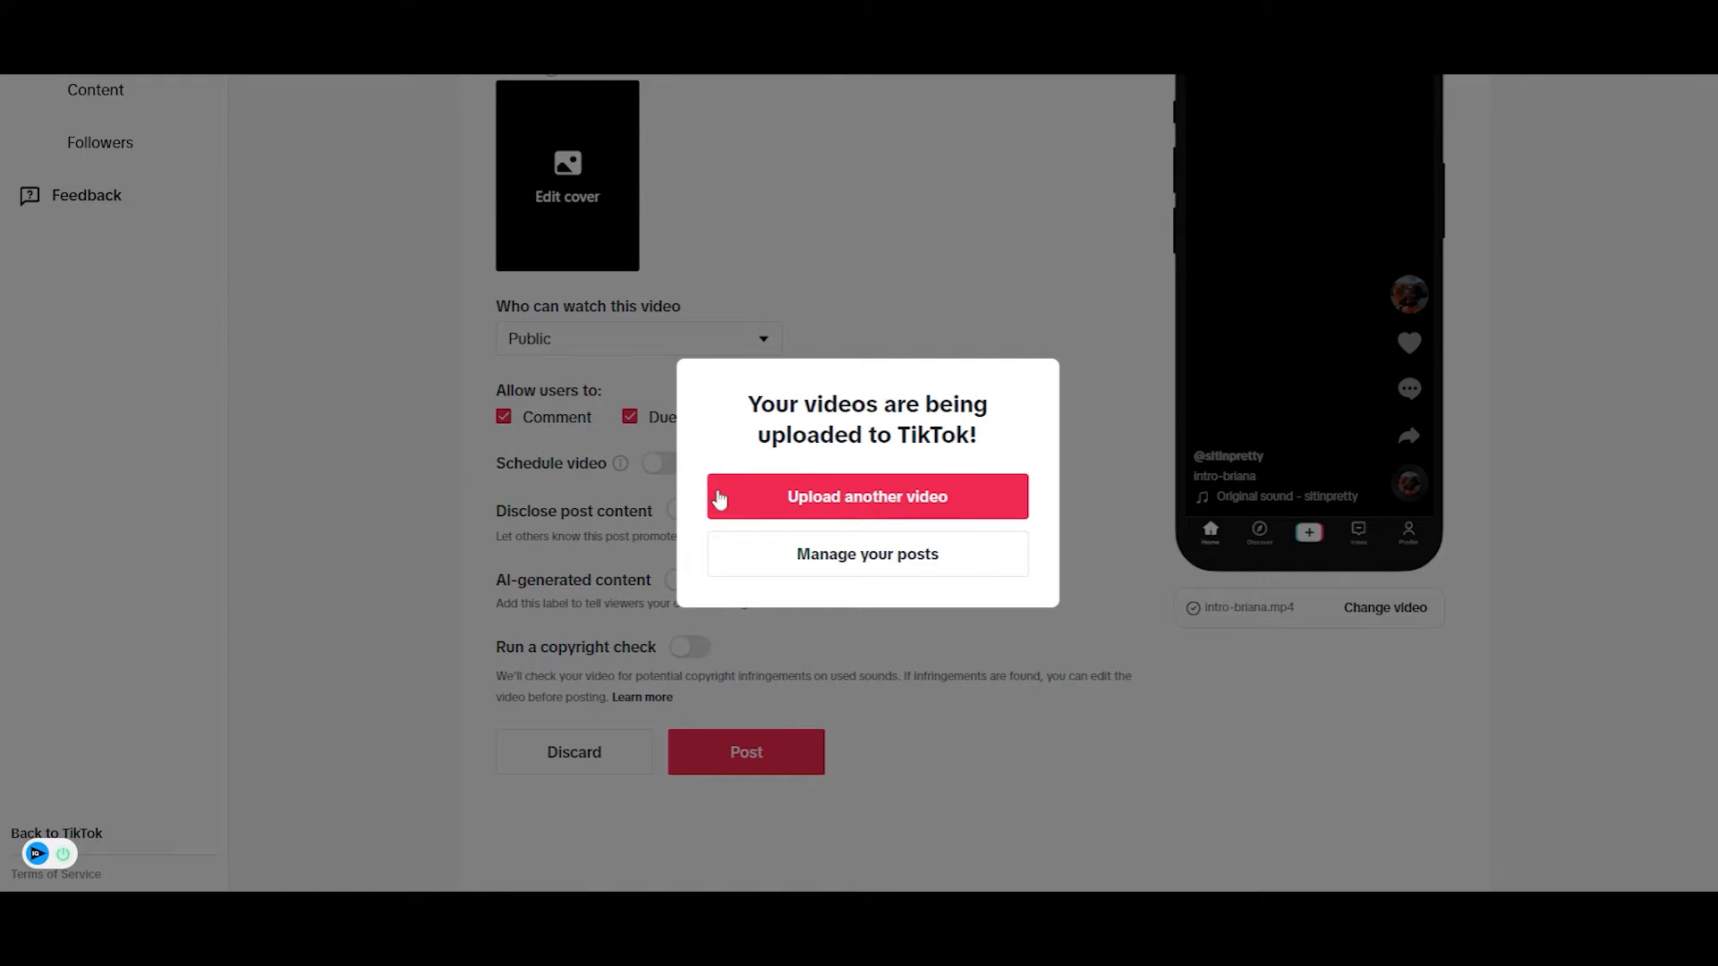
pyautogui.moveTo(952, 518)
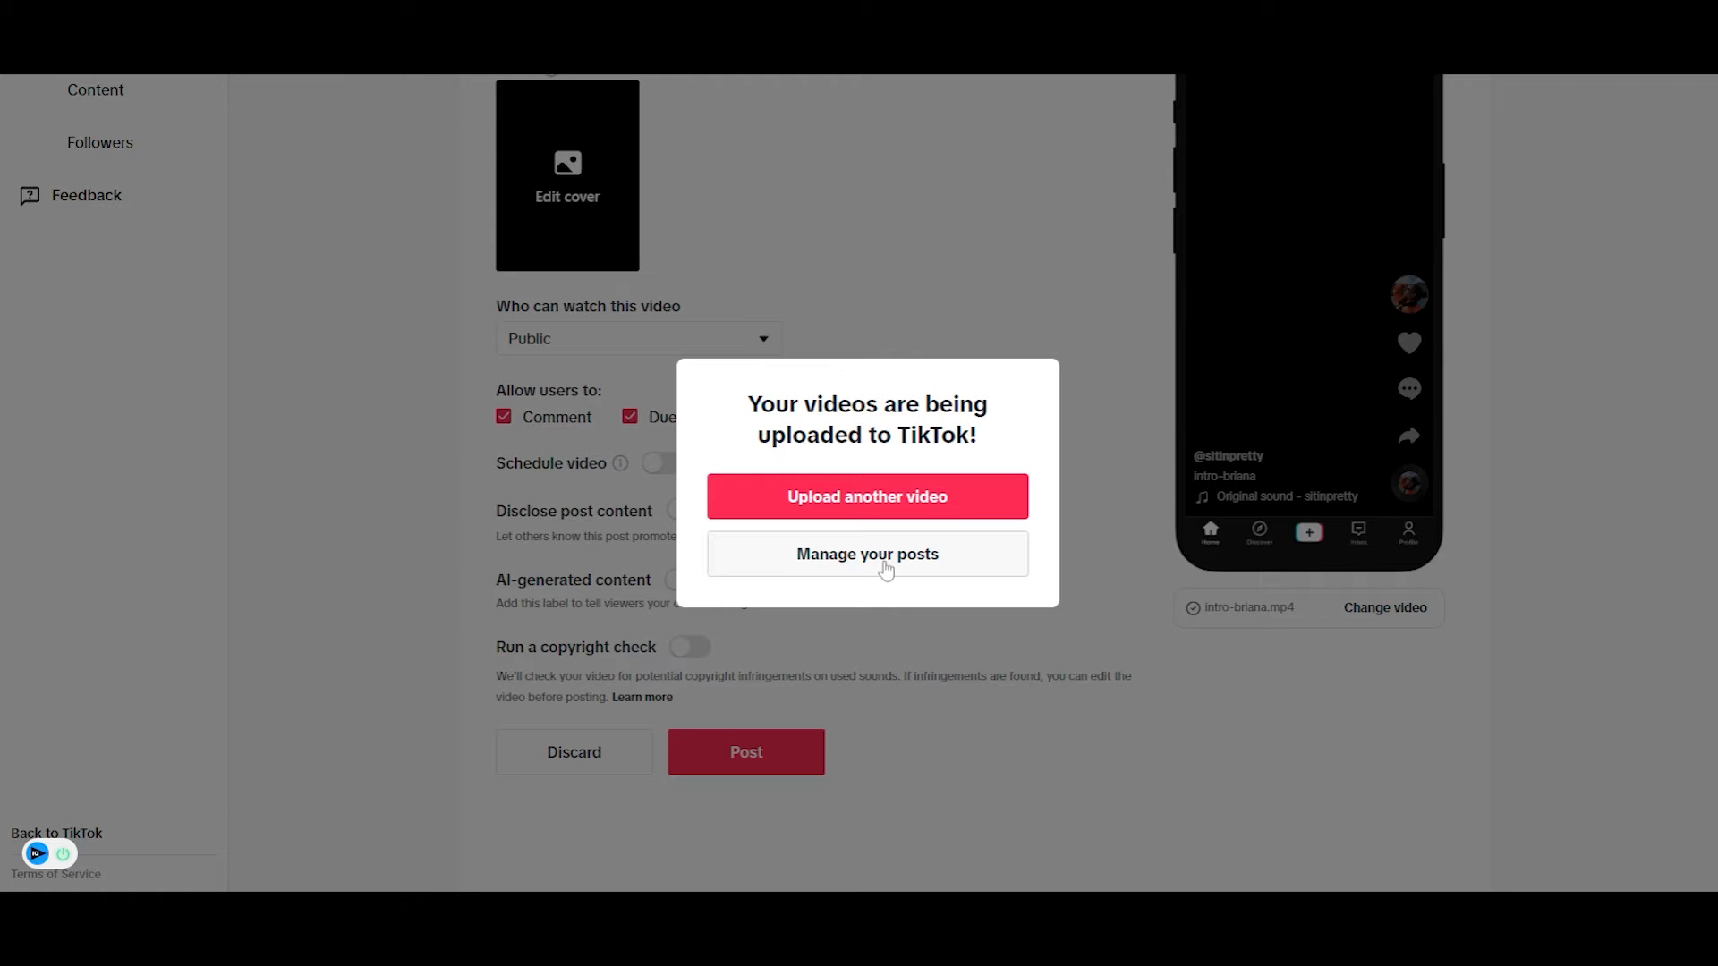
# - Review the profile's Videos grid via Manage your posts, then start a new upload
pyautogui.click(868, 553)
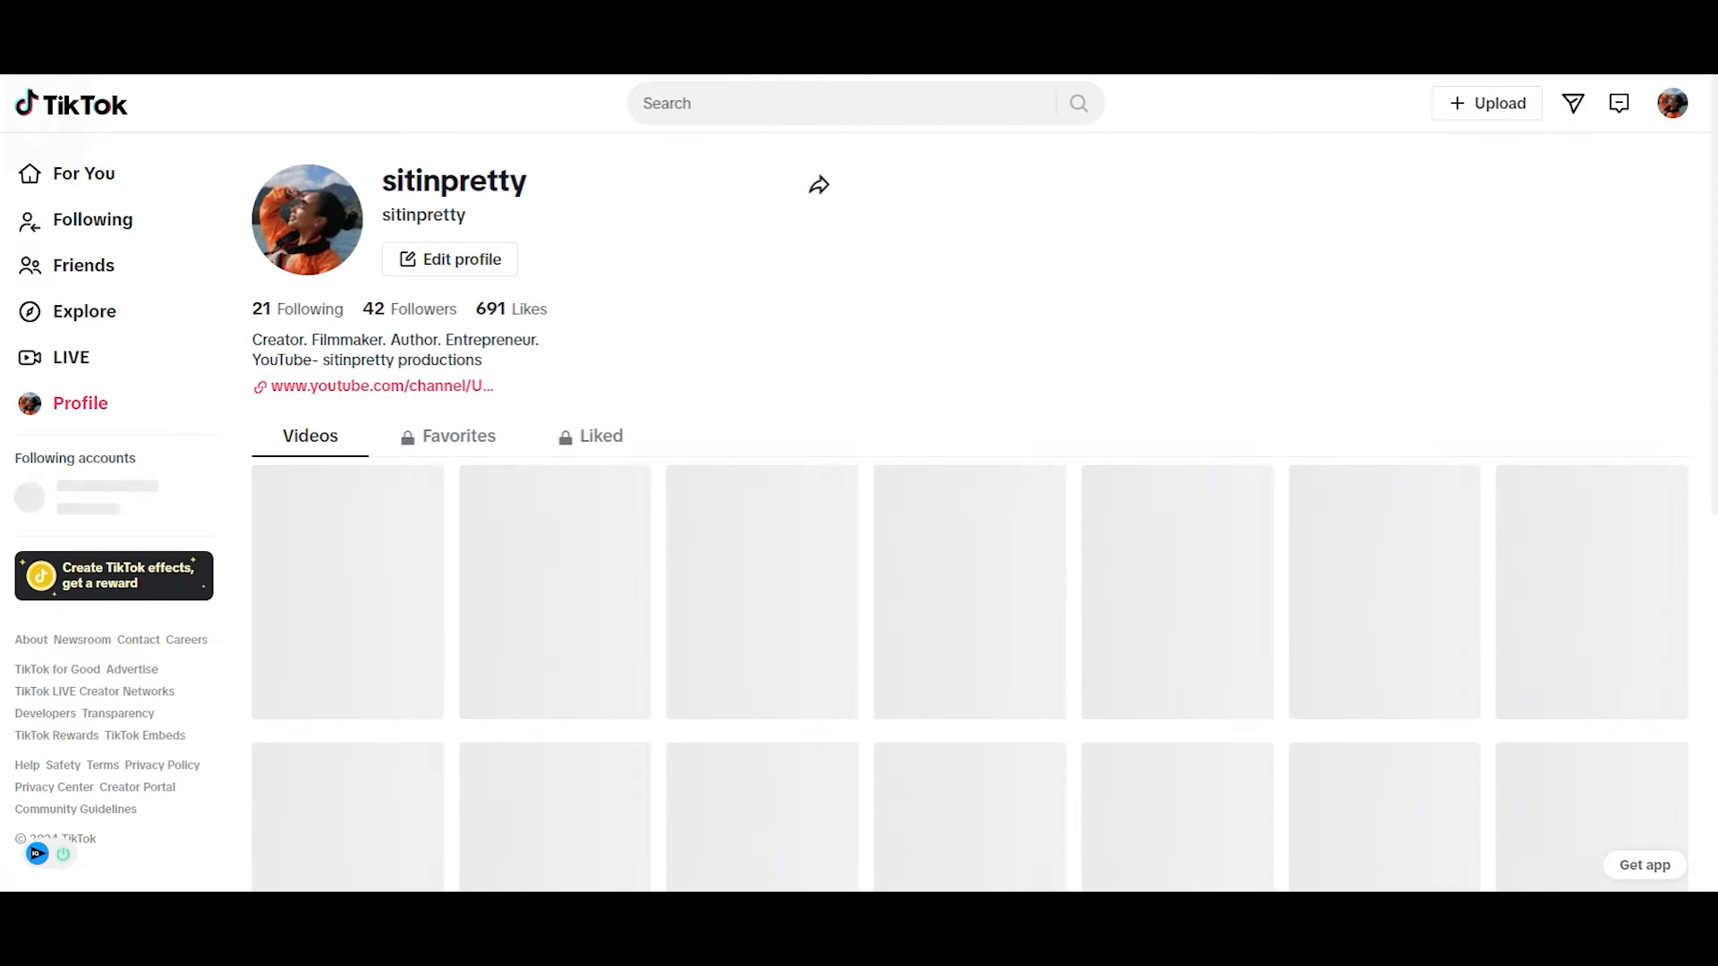
pyautogui.click(819, 185)
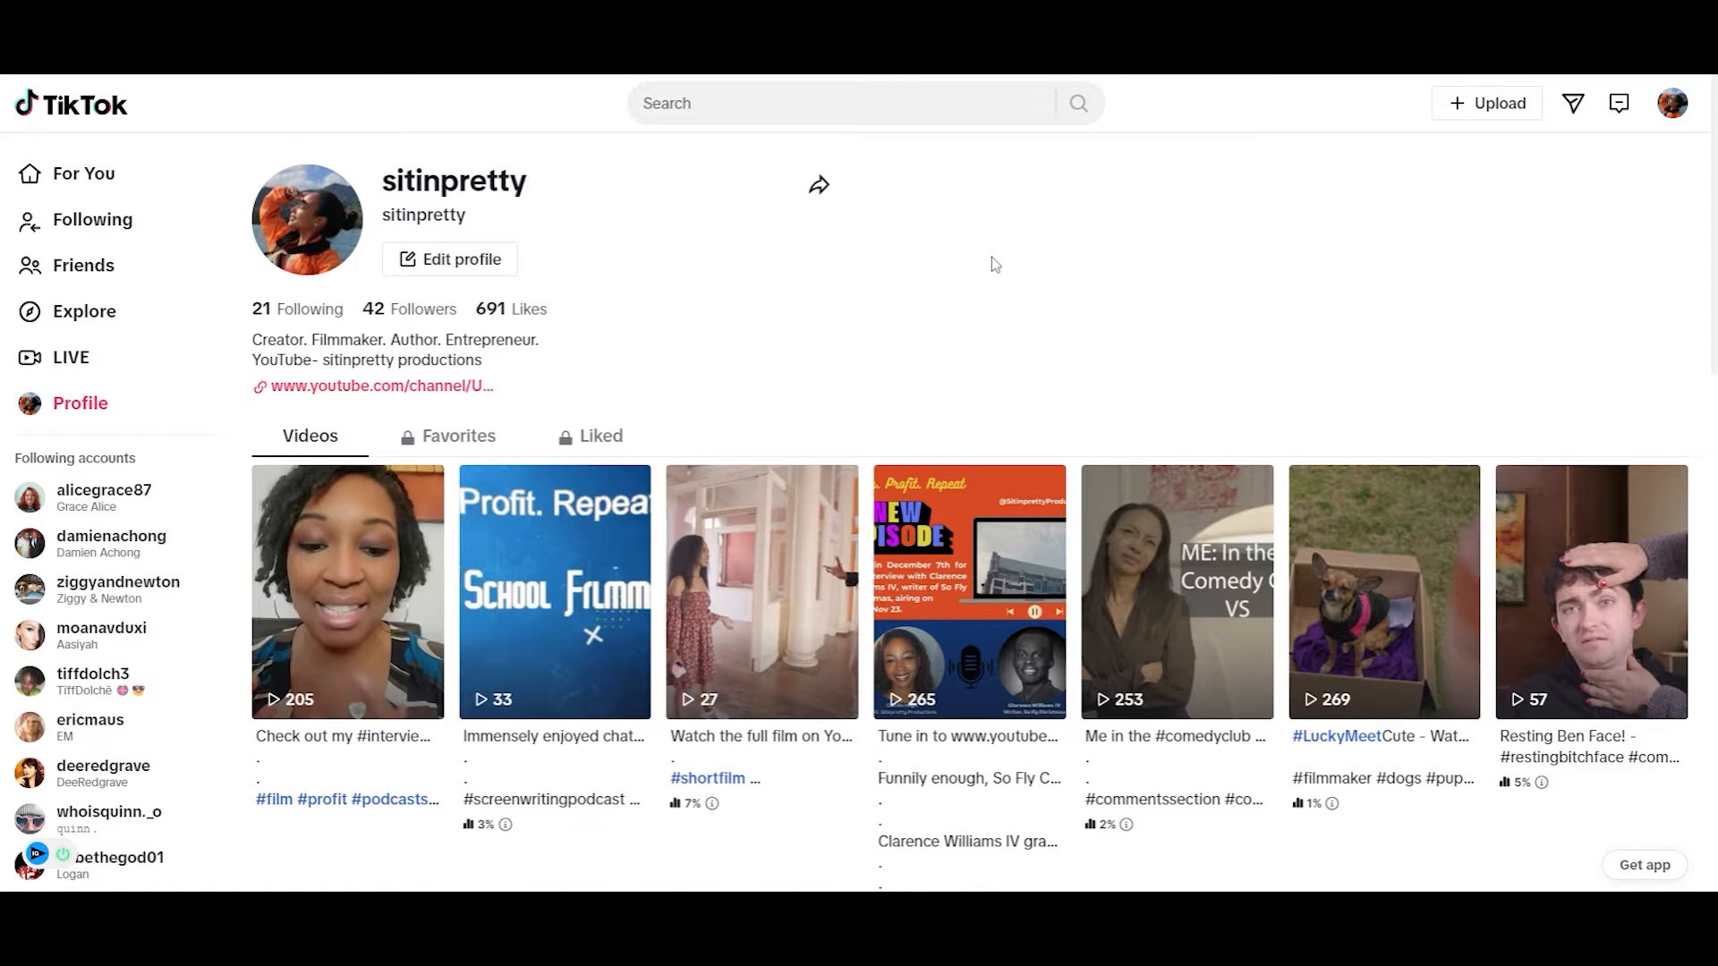
pyautogui.moveTo(1191, 150)
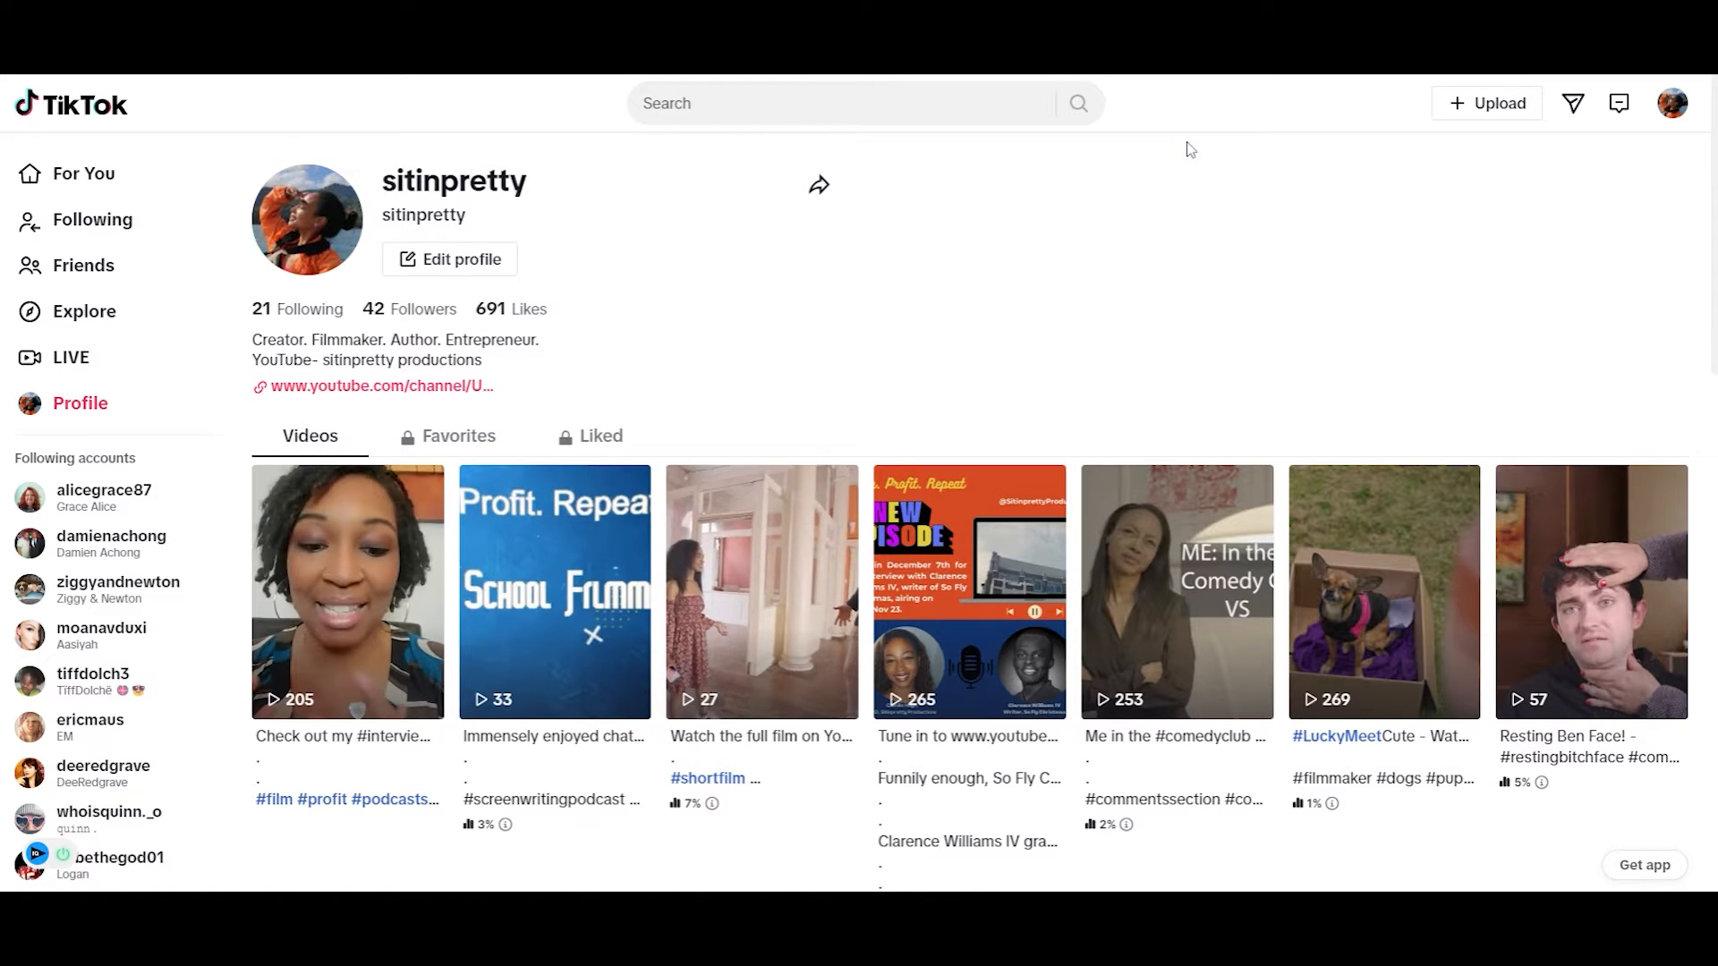
pyautogui.click(1487, 102)
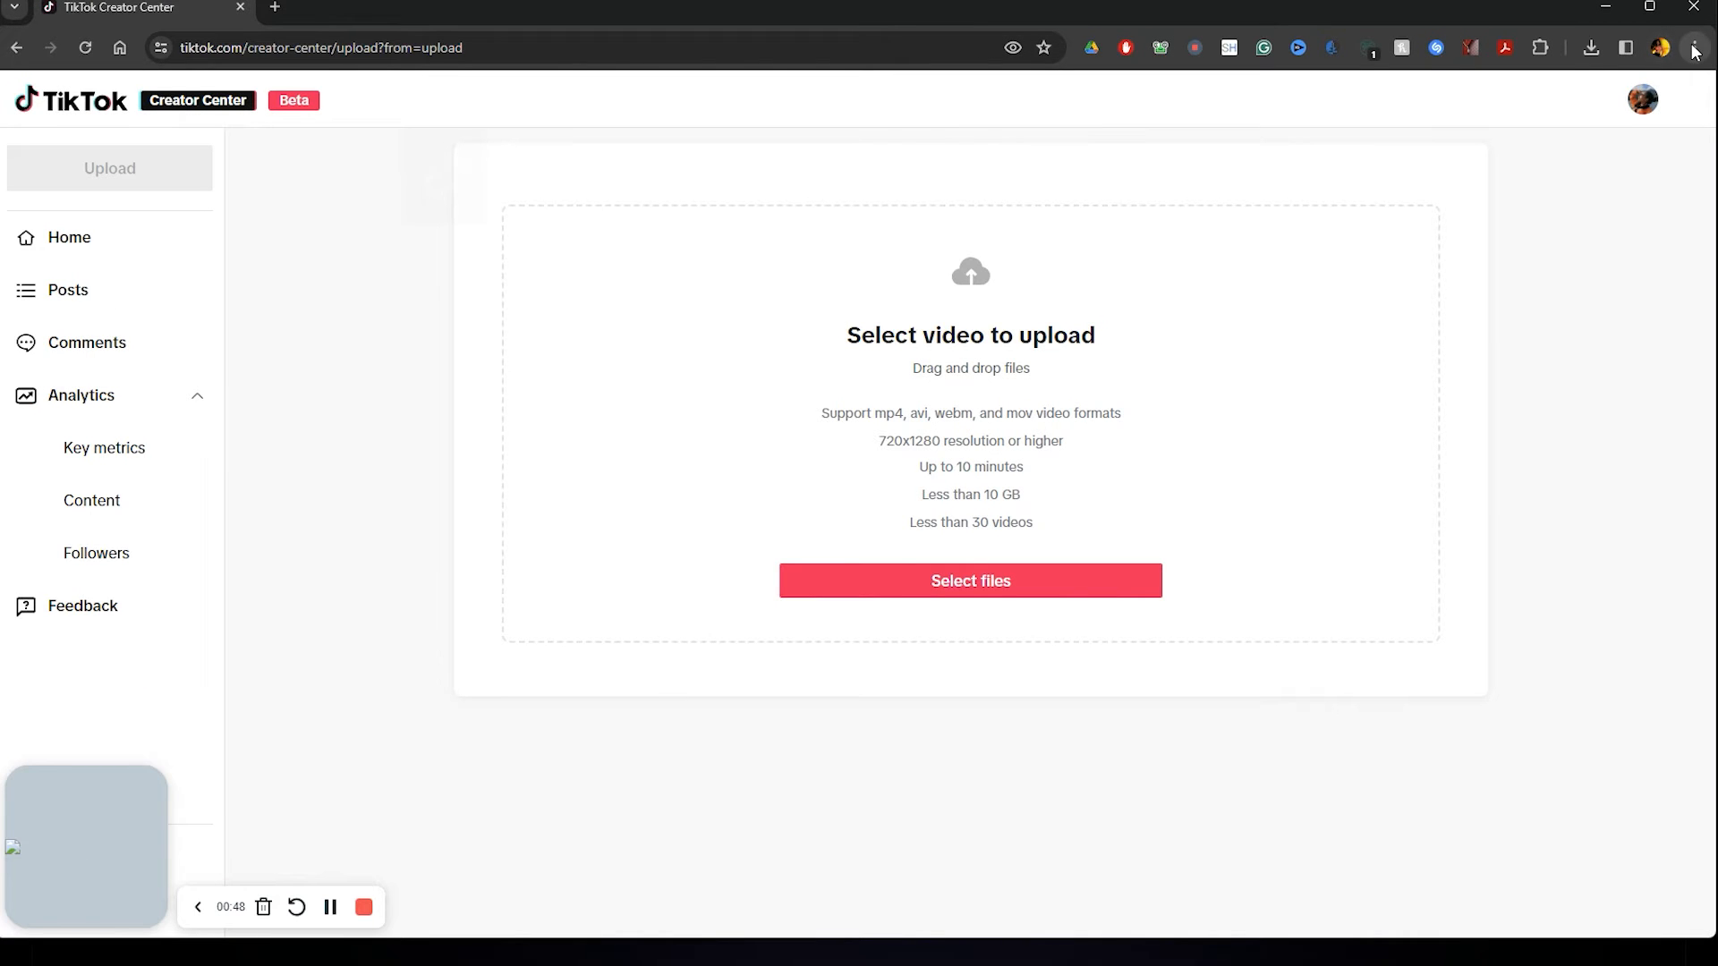
# - Open Chrome's three-dot menu, then bring up DevTools with F12
pyautogui.click(1699, 48)
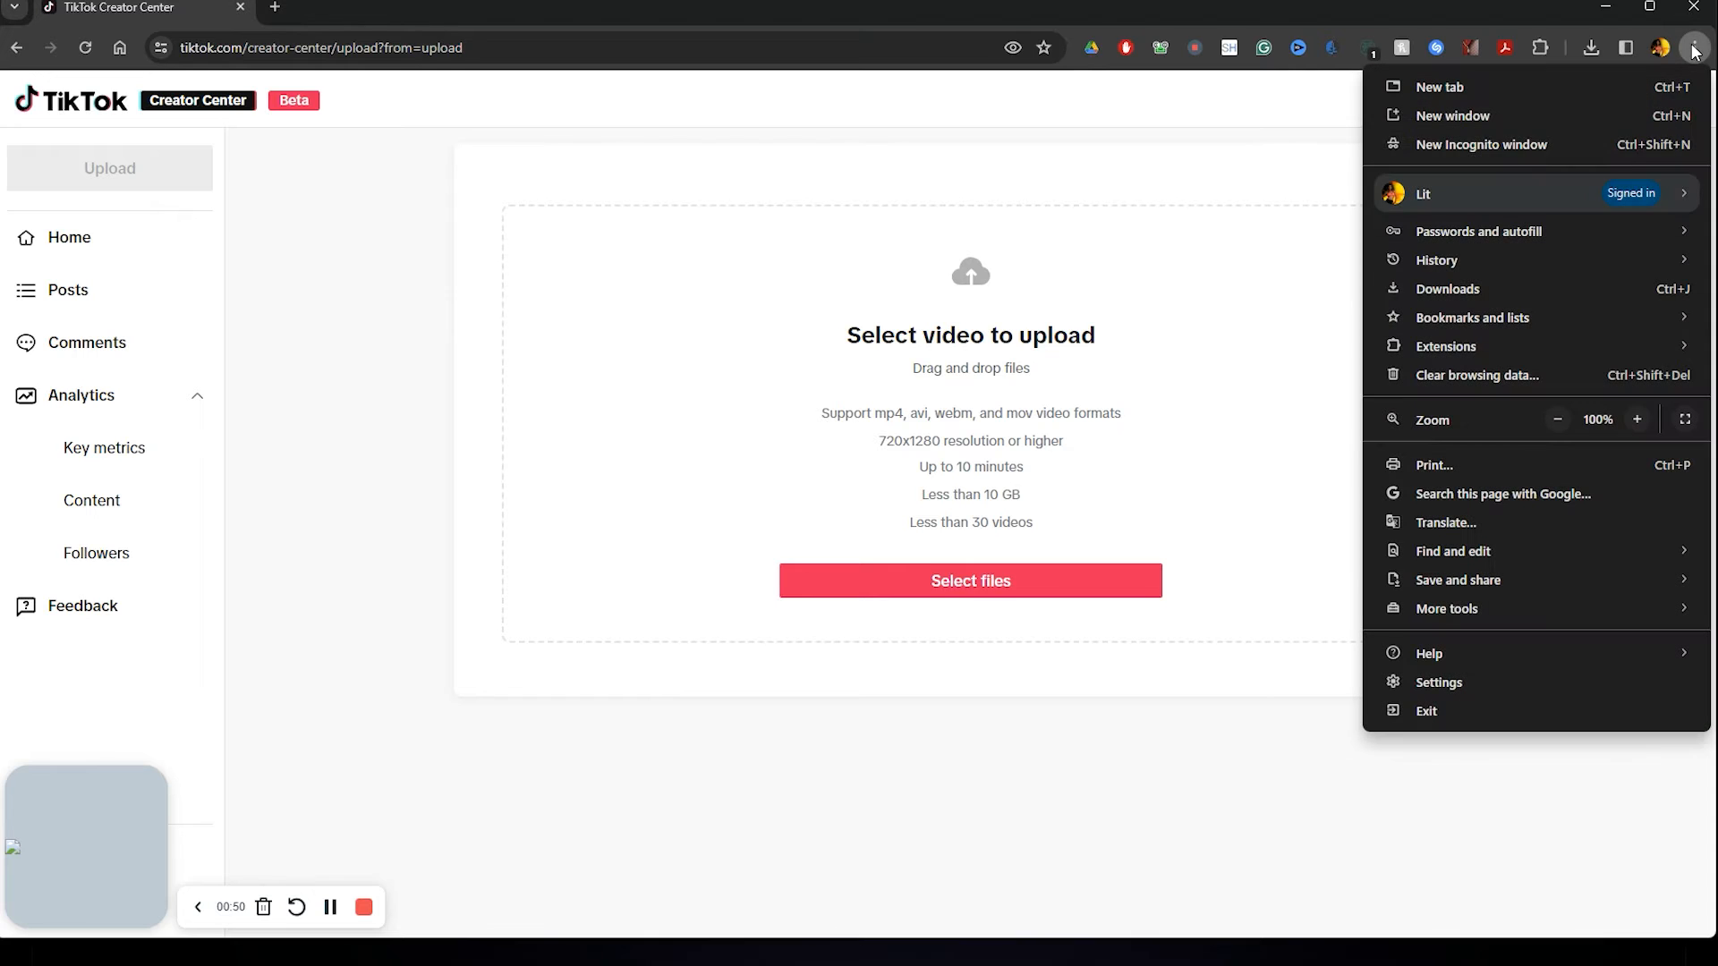
pyautogui.moveTo(1447, 609)
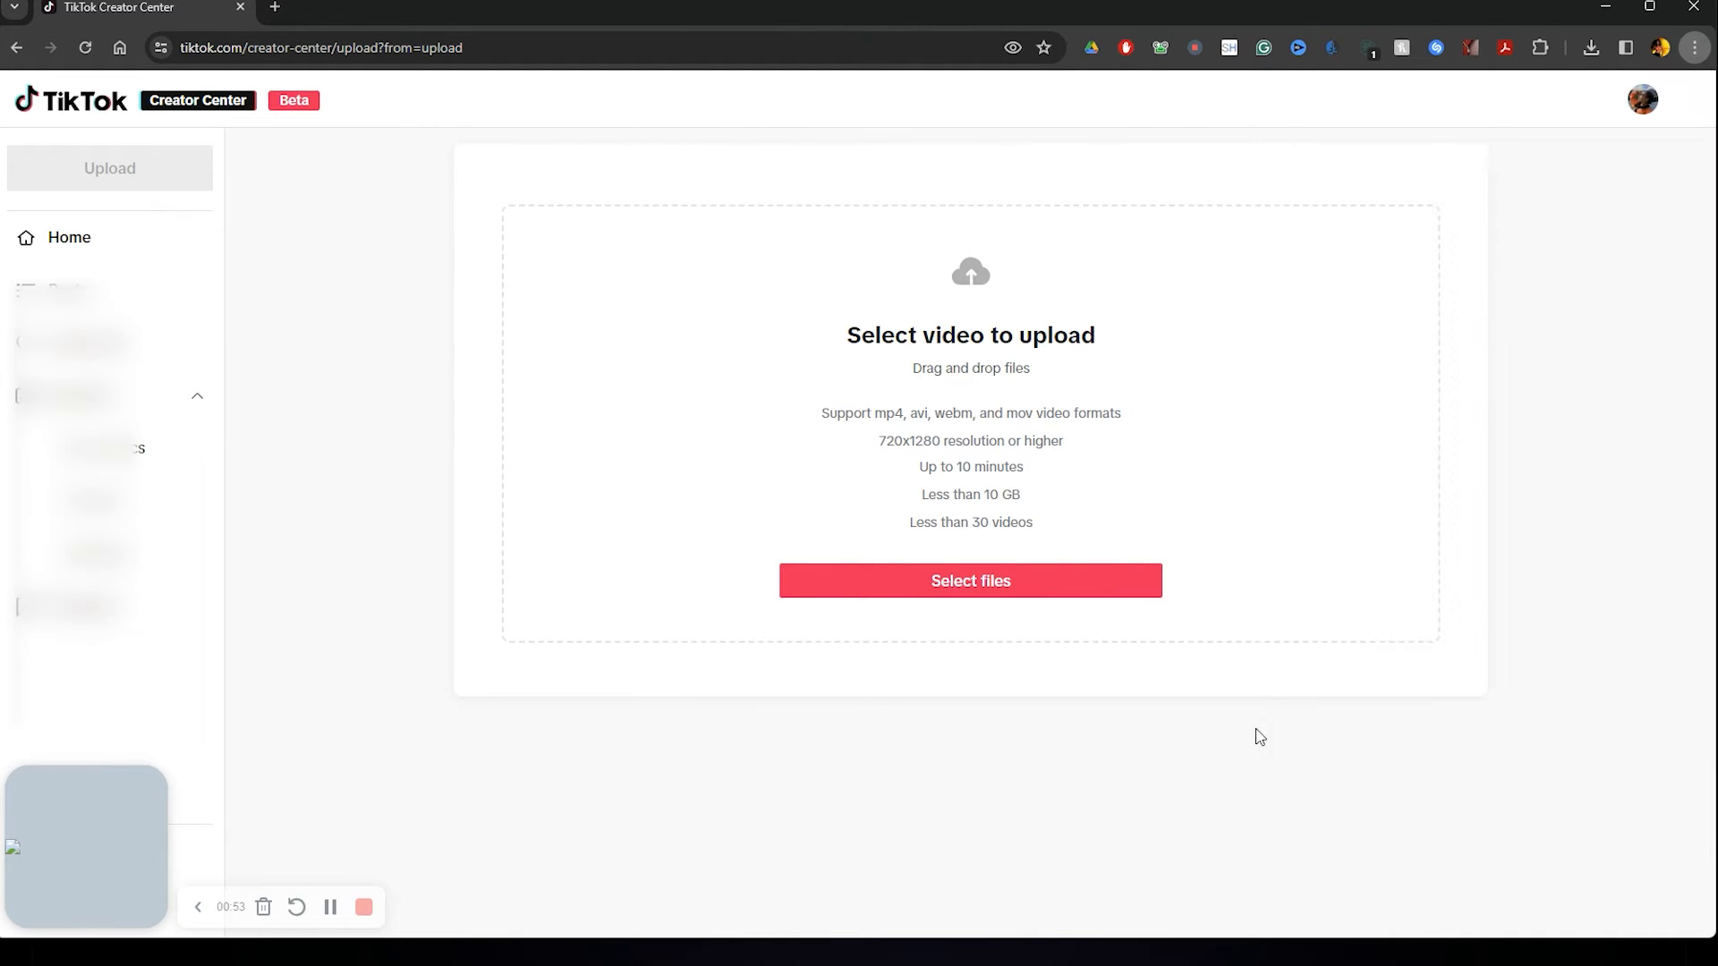
pyautogui.press('F12')
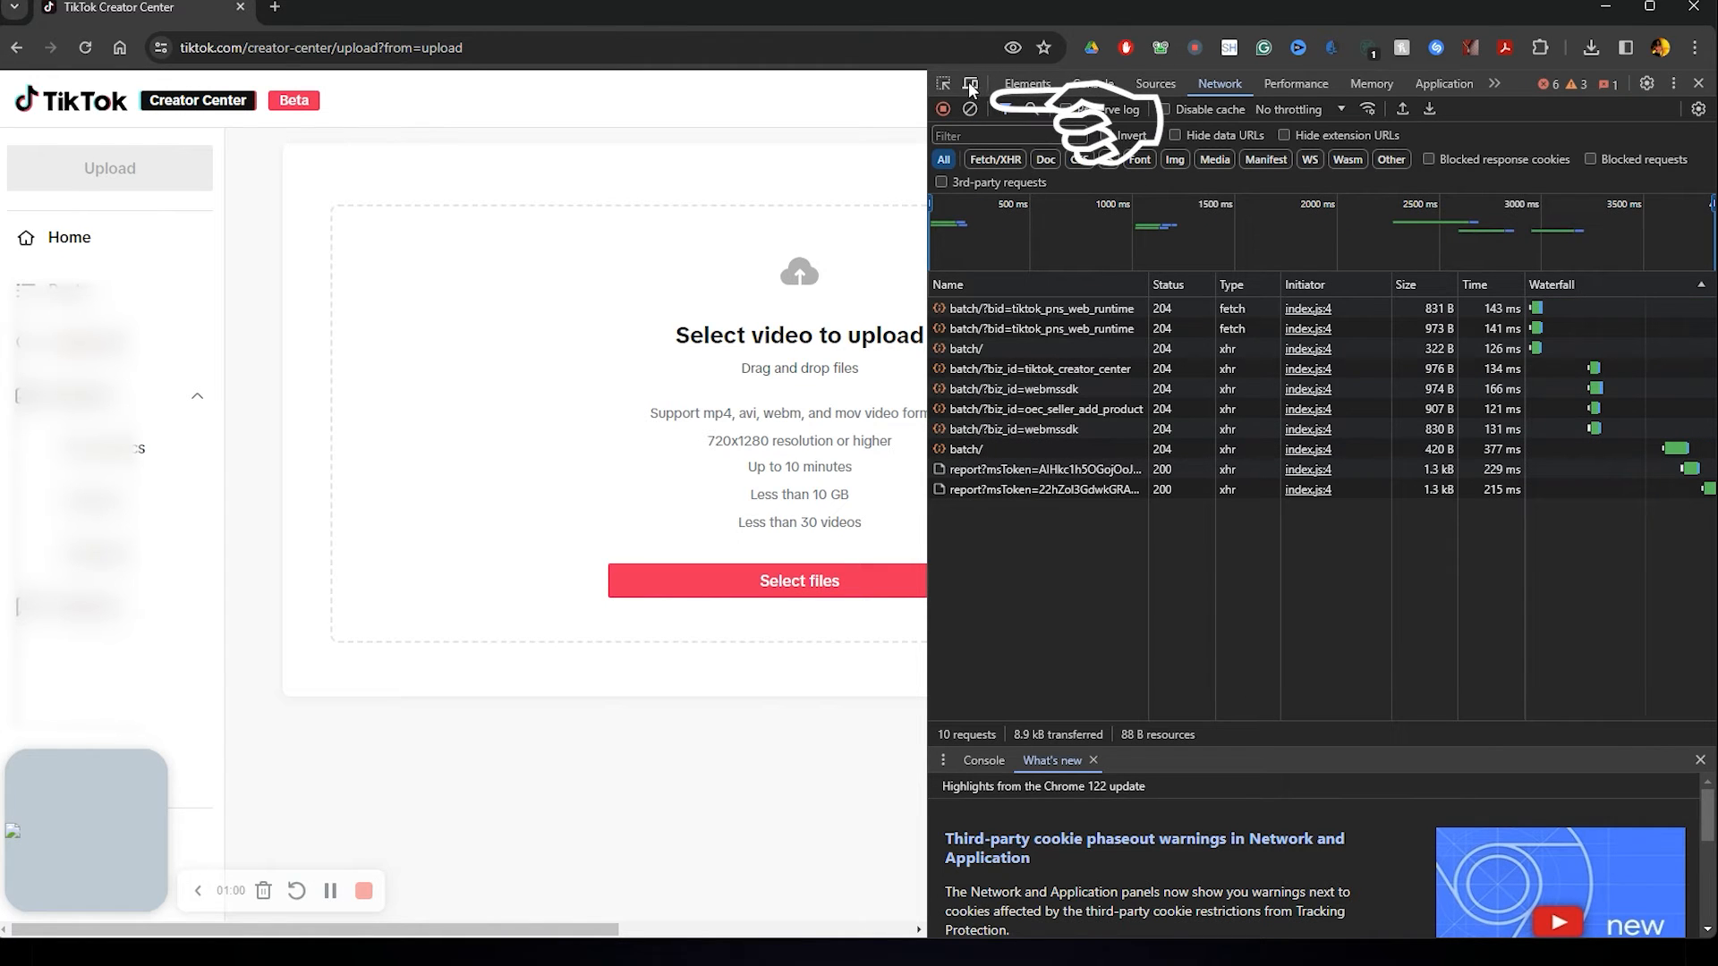
# - Turn on device emulation so the upload page renders as a phone
pyautogui.click(975, 82)
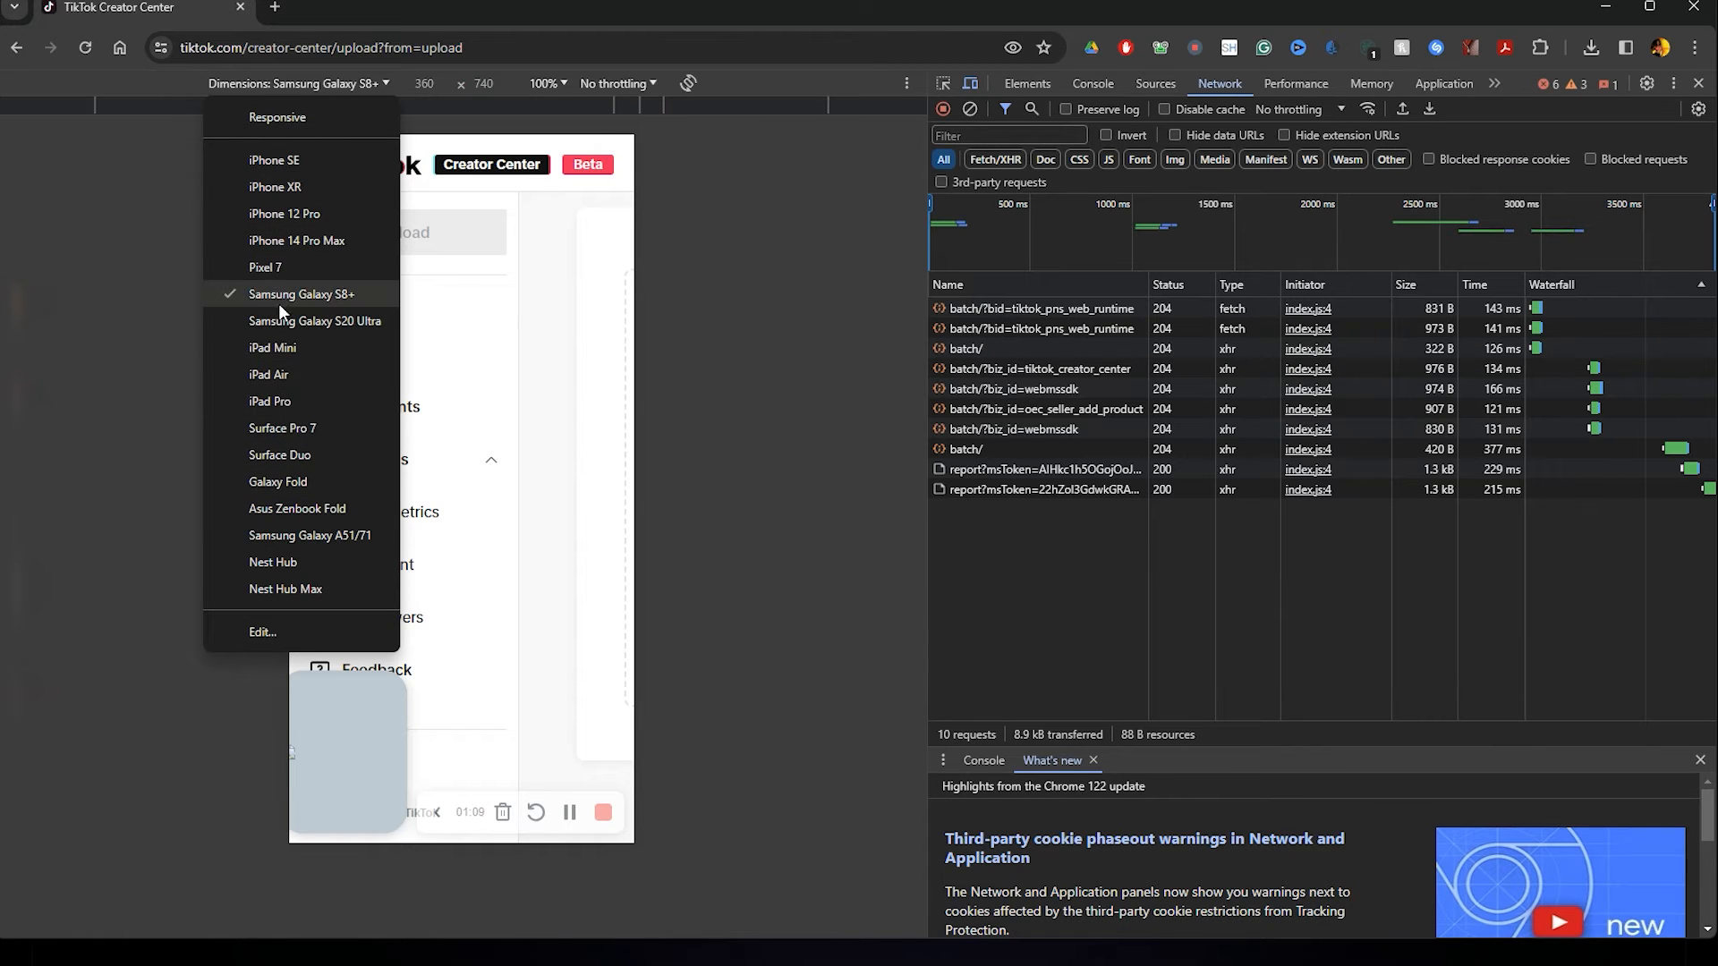
pyautogui.moveTo(278, 272)
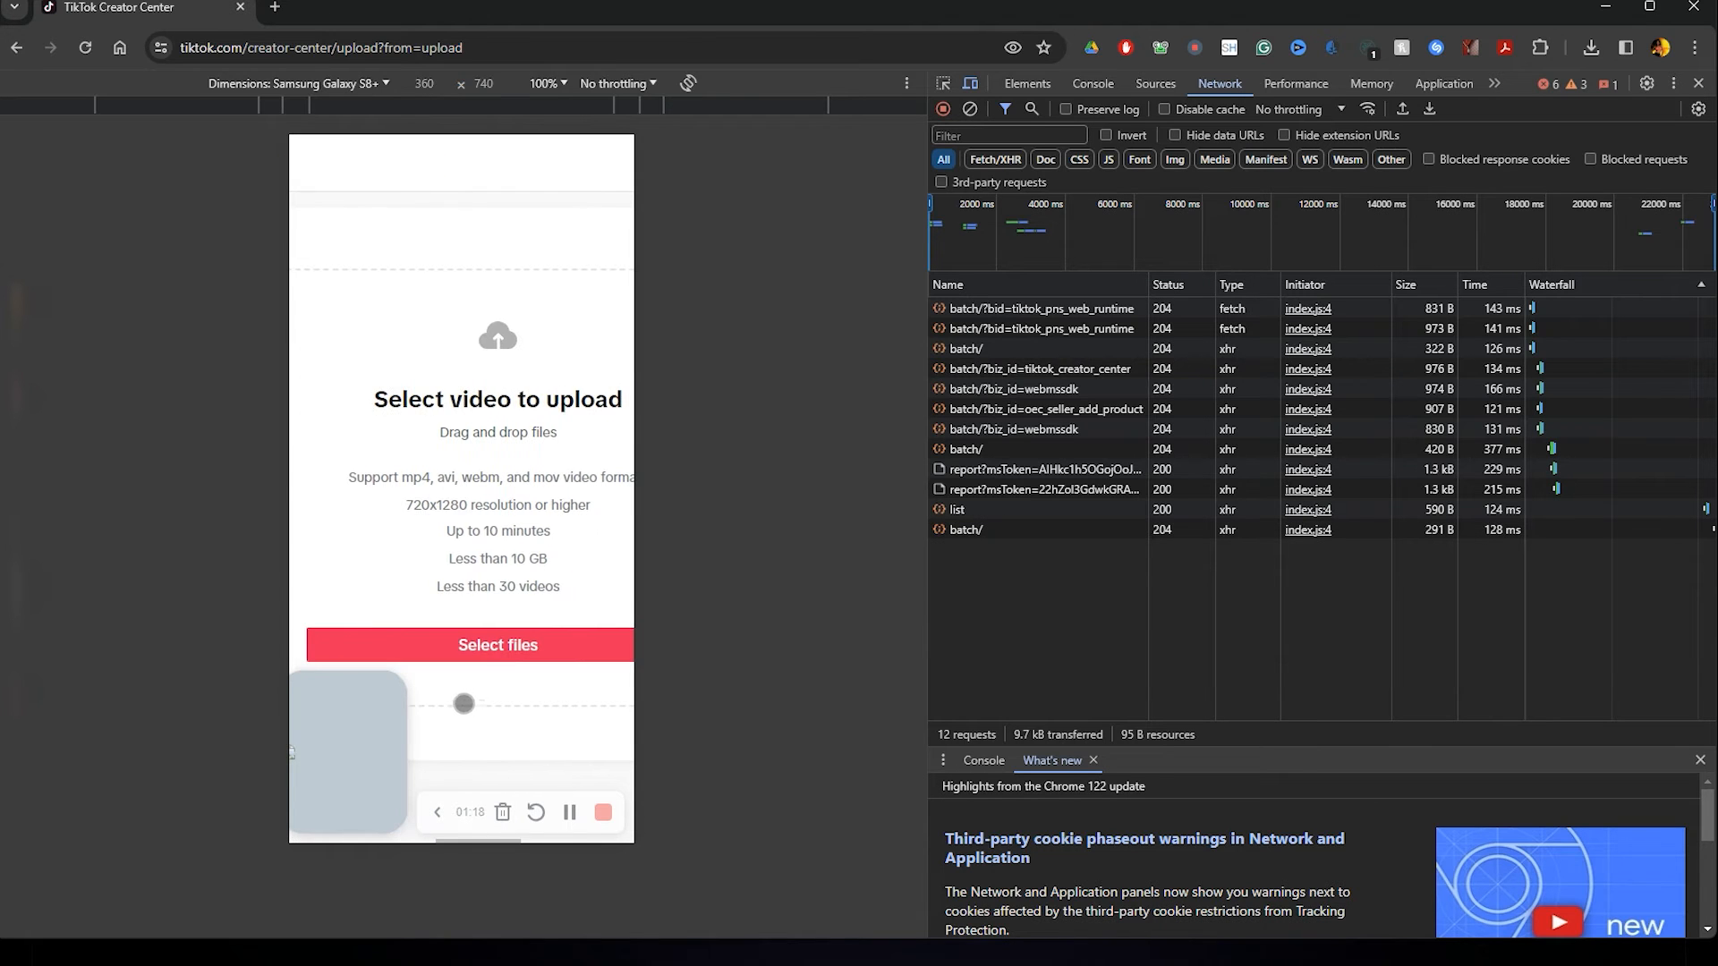
# - Load intro-briana.mp4 into the mobile upload form
pyautogui.click(496, 646)
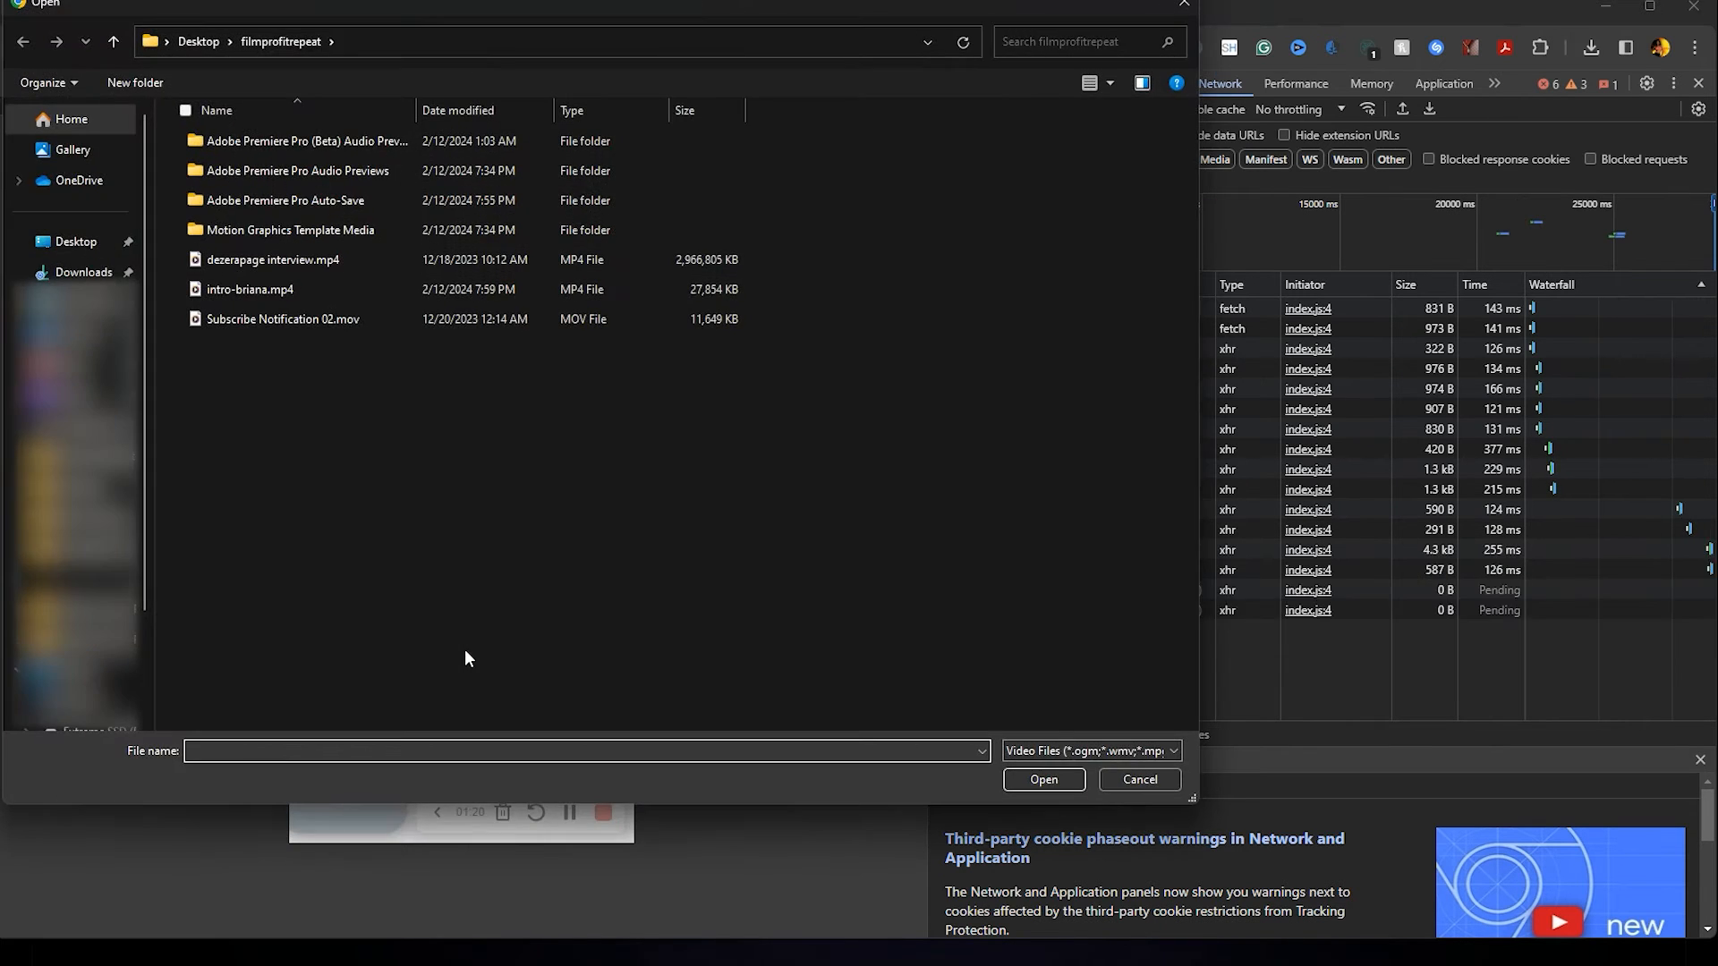
pyautogui.click(251, 289)
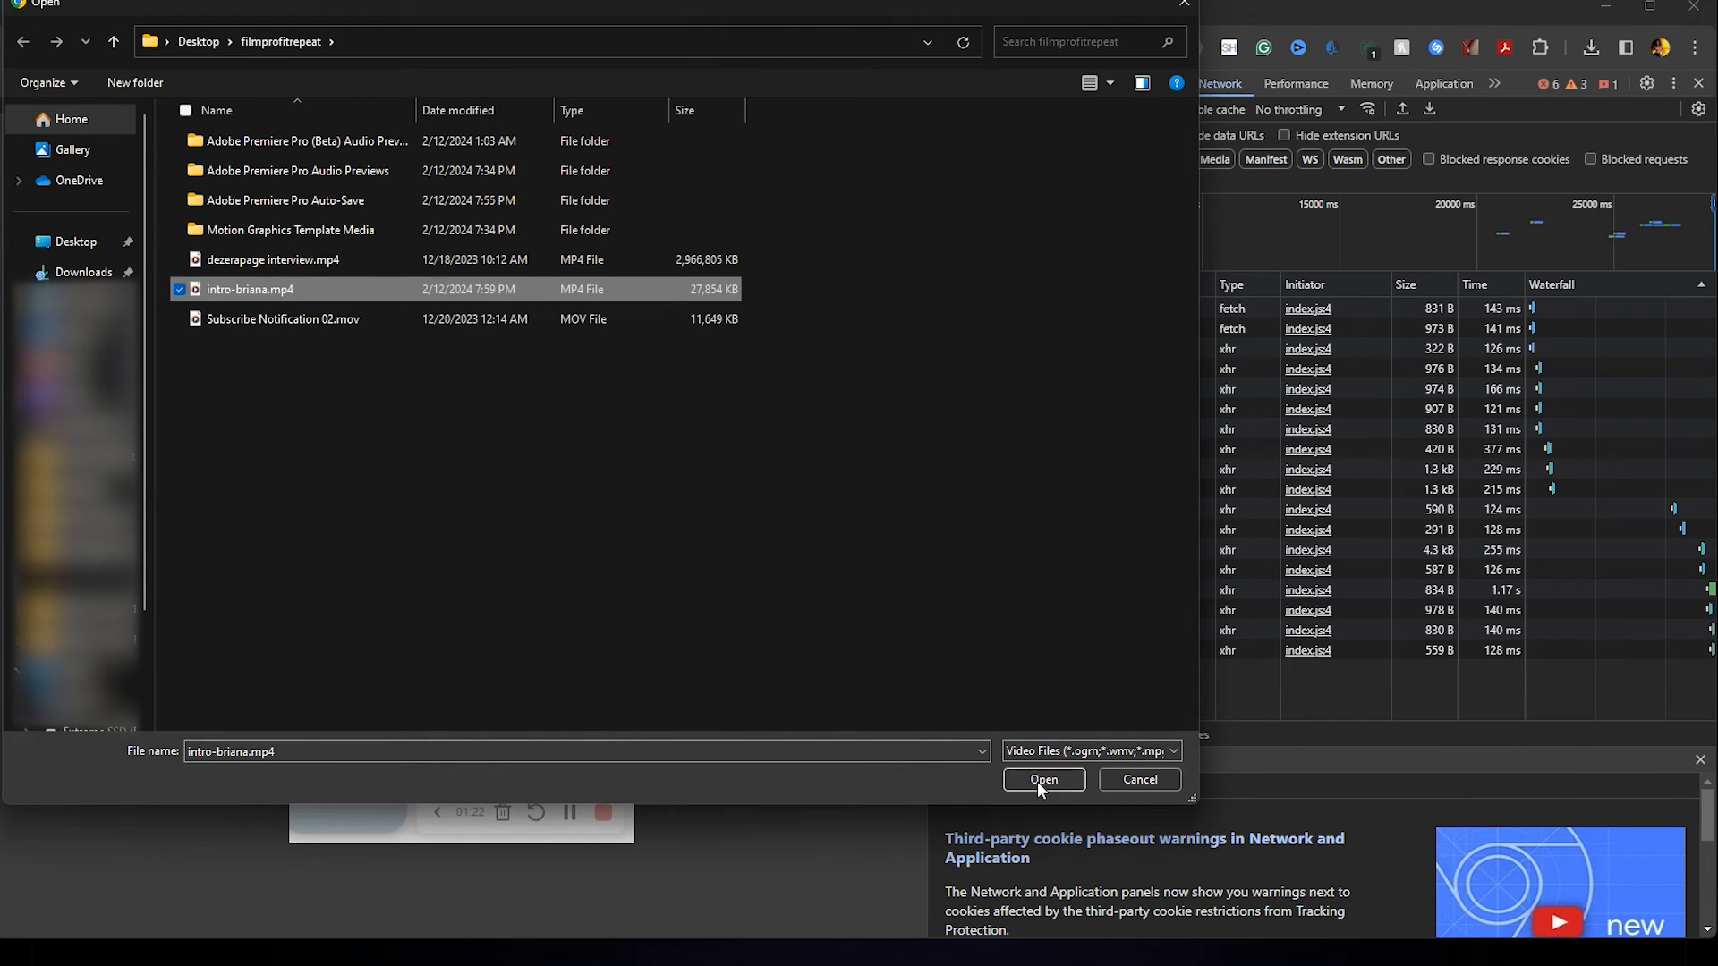
pyautogui.click(1045, 779)
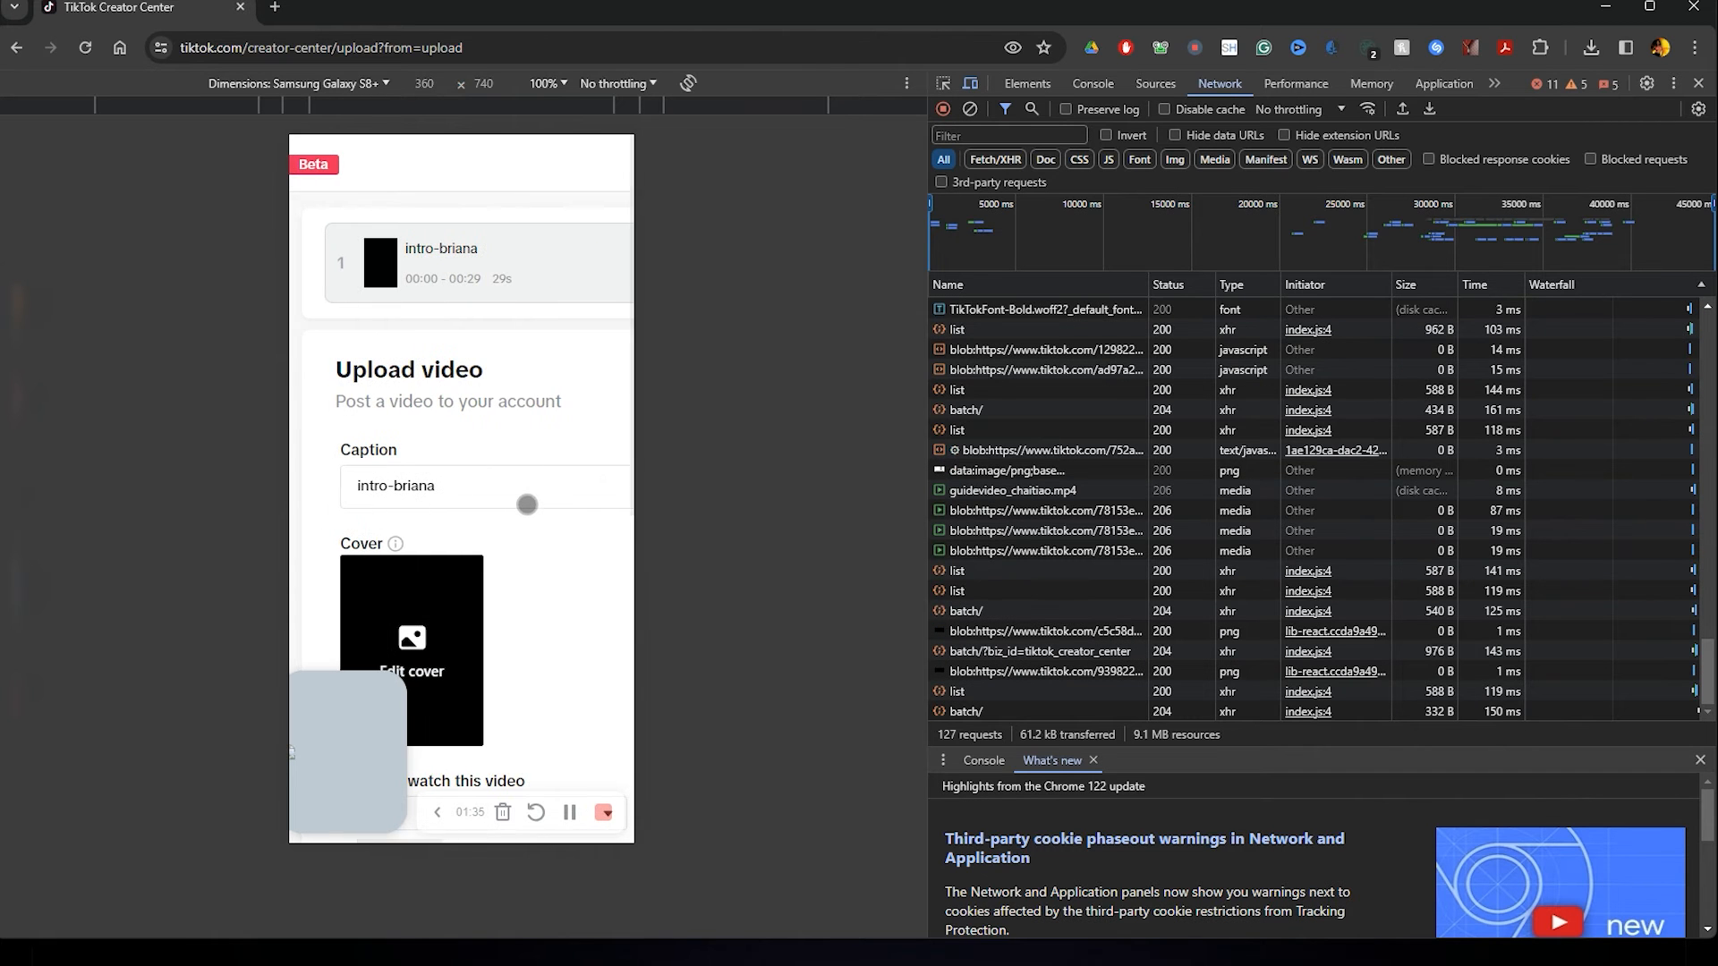
# - Open the cover editor and confirm the video's cover
pyautogui.scroll(-3)
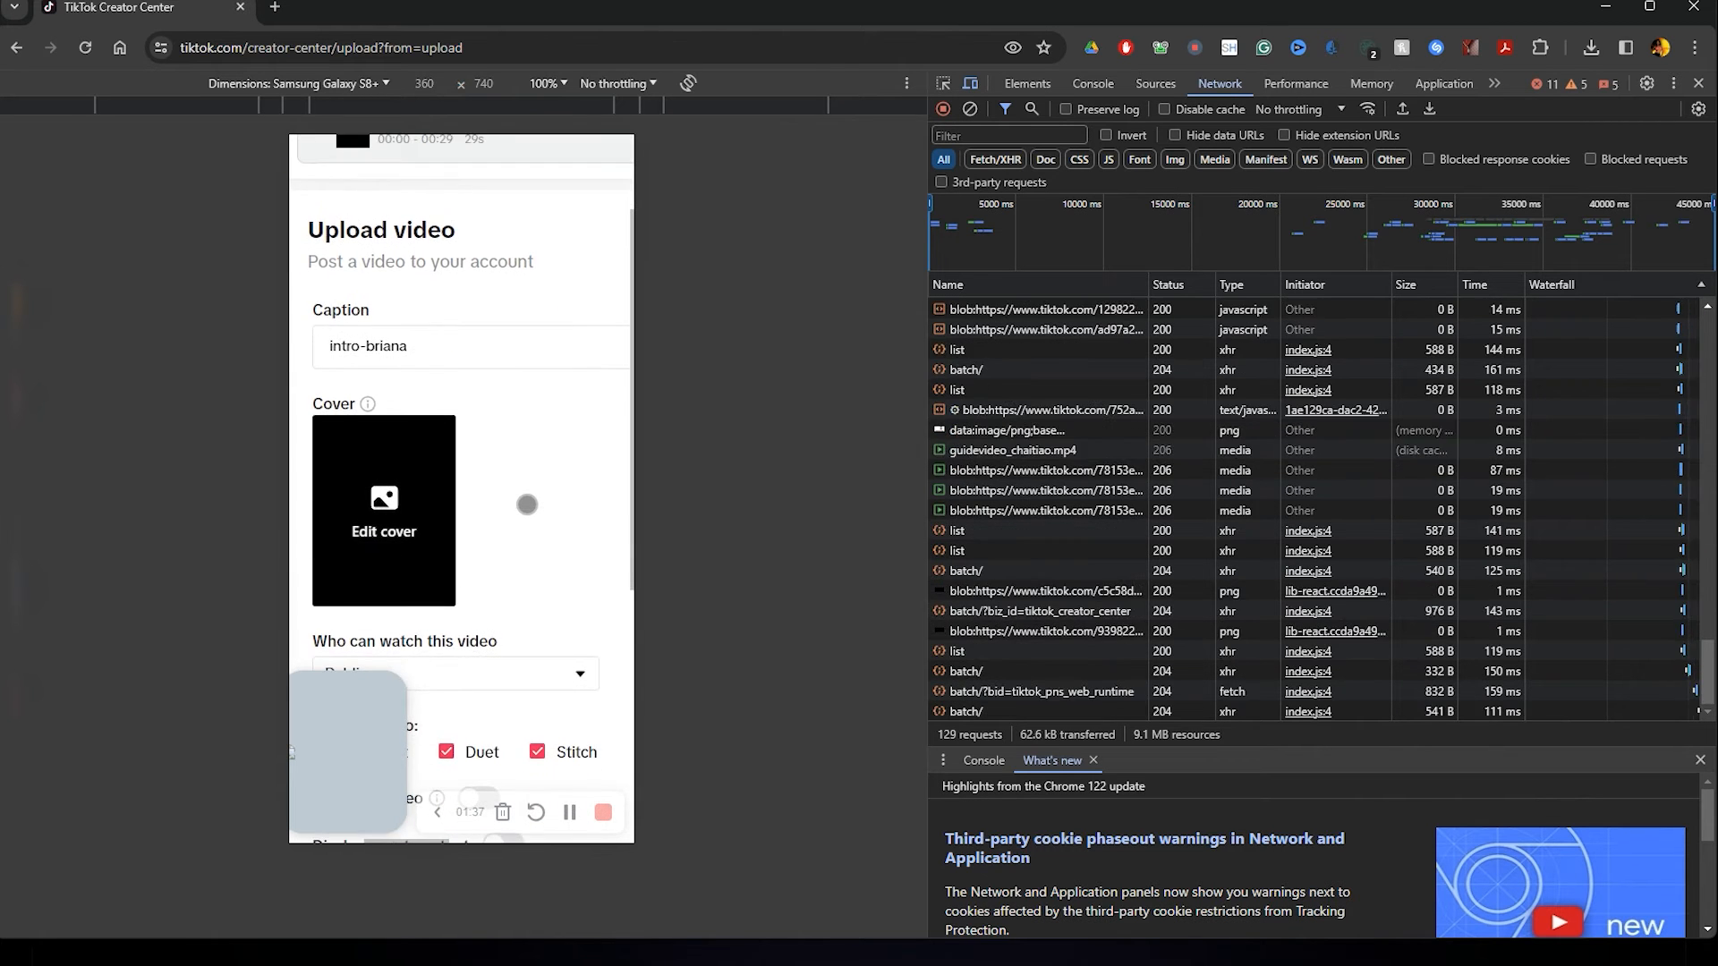
pyautogui.scroll(-3)
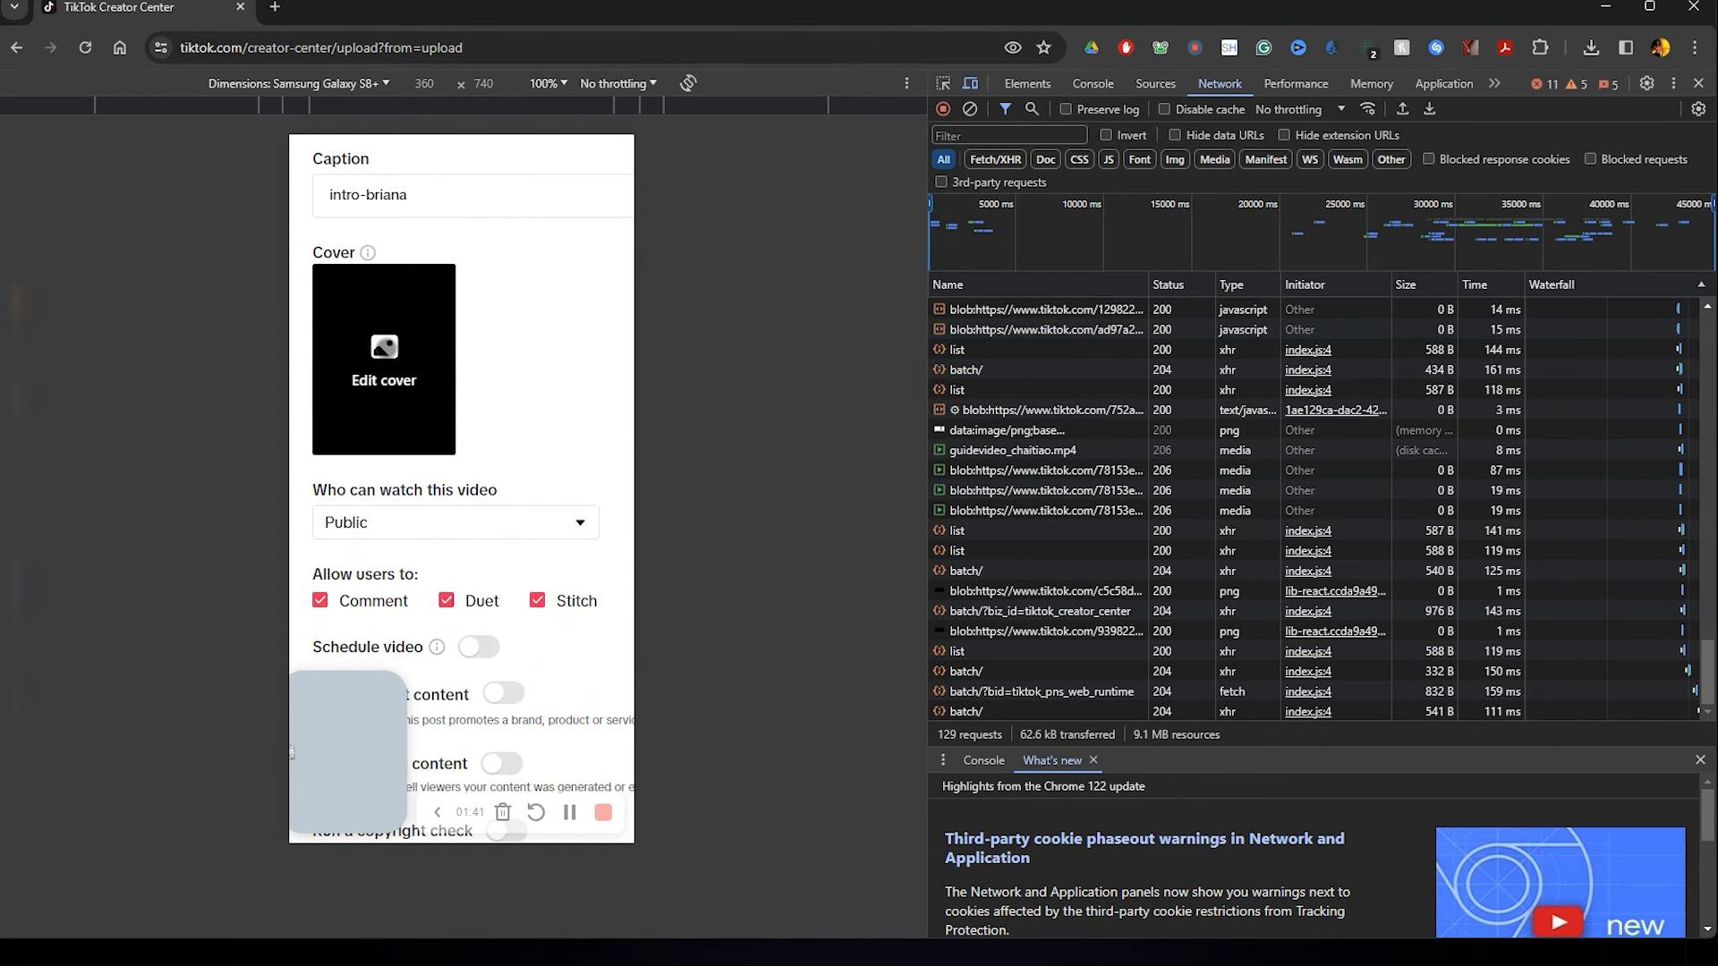
pyautogui.click(384, 359)
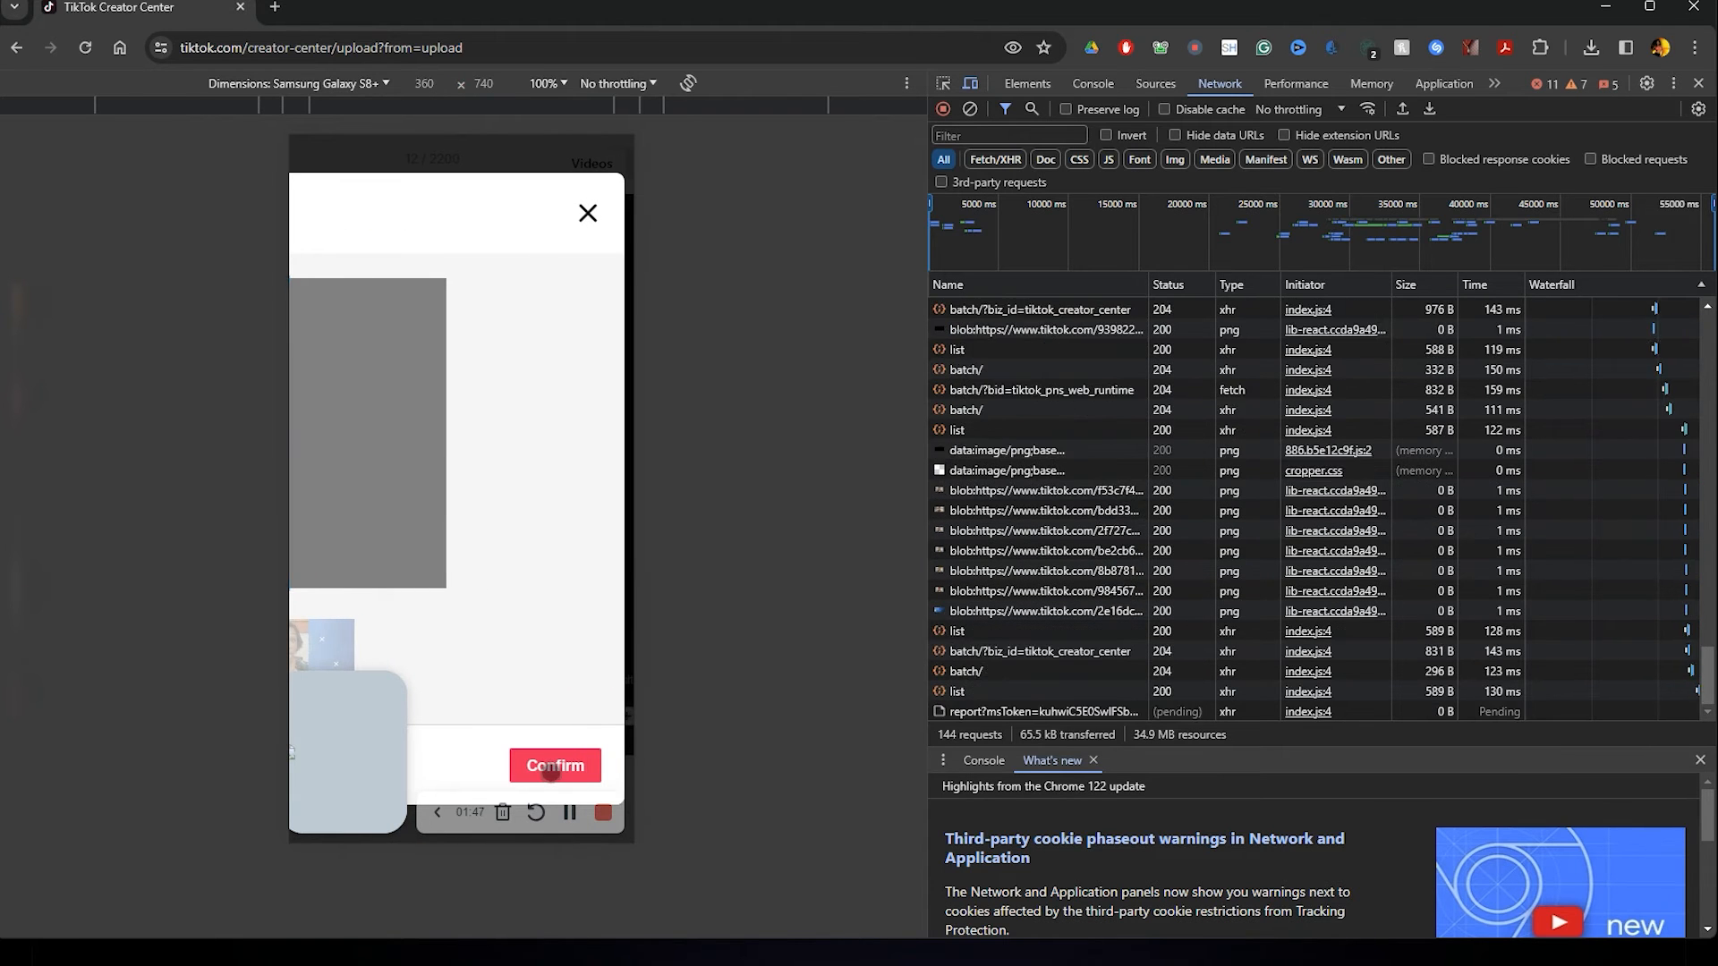
pyautogui.click(555, 765)
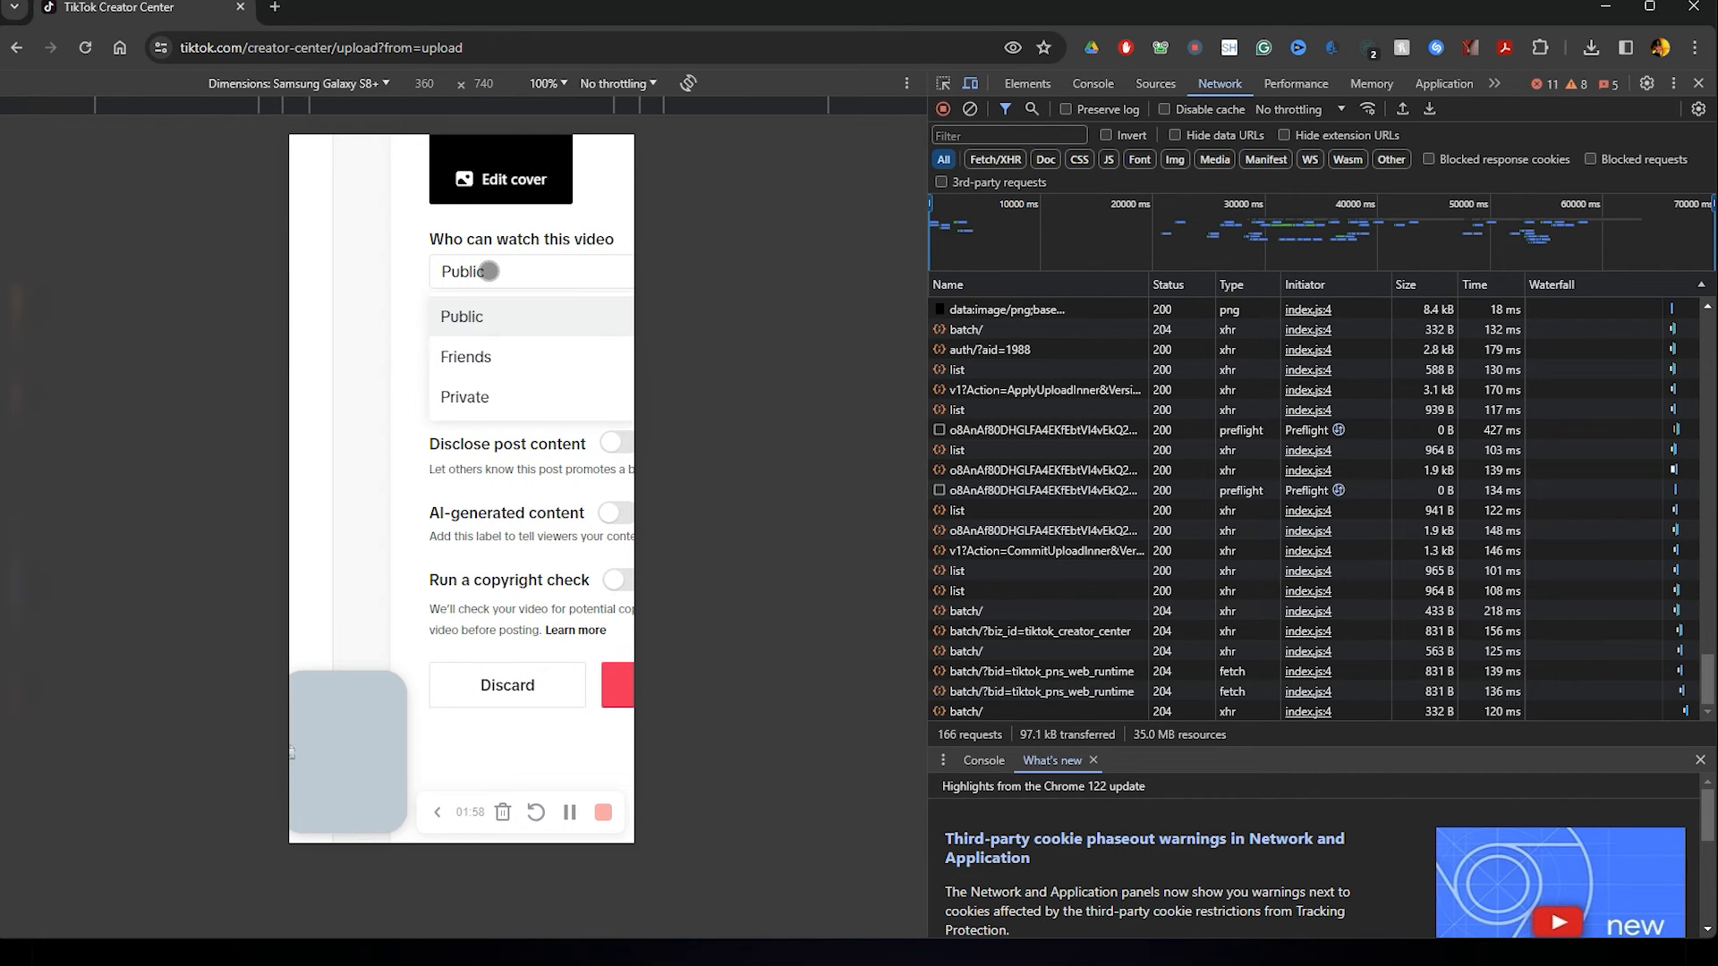
# - Set visibility to Private, post the video, and go to Manage your posts
pyautogui.click(464, 397)
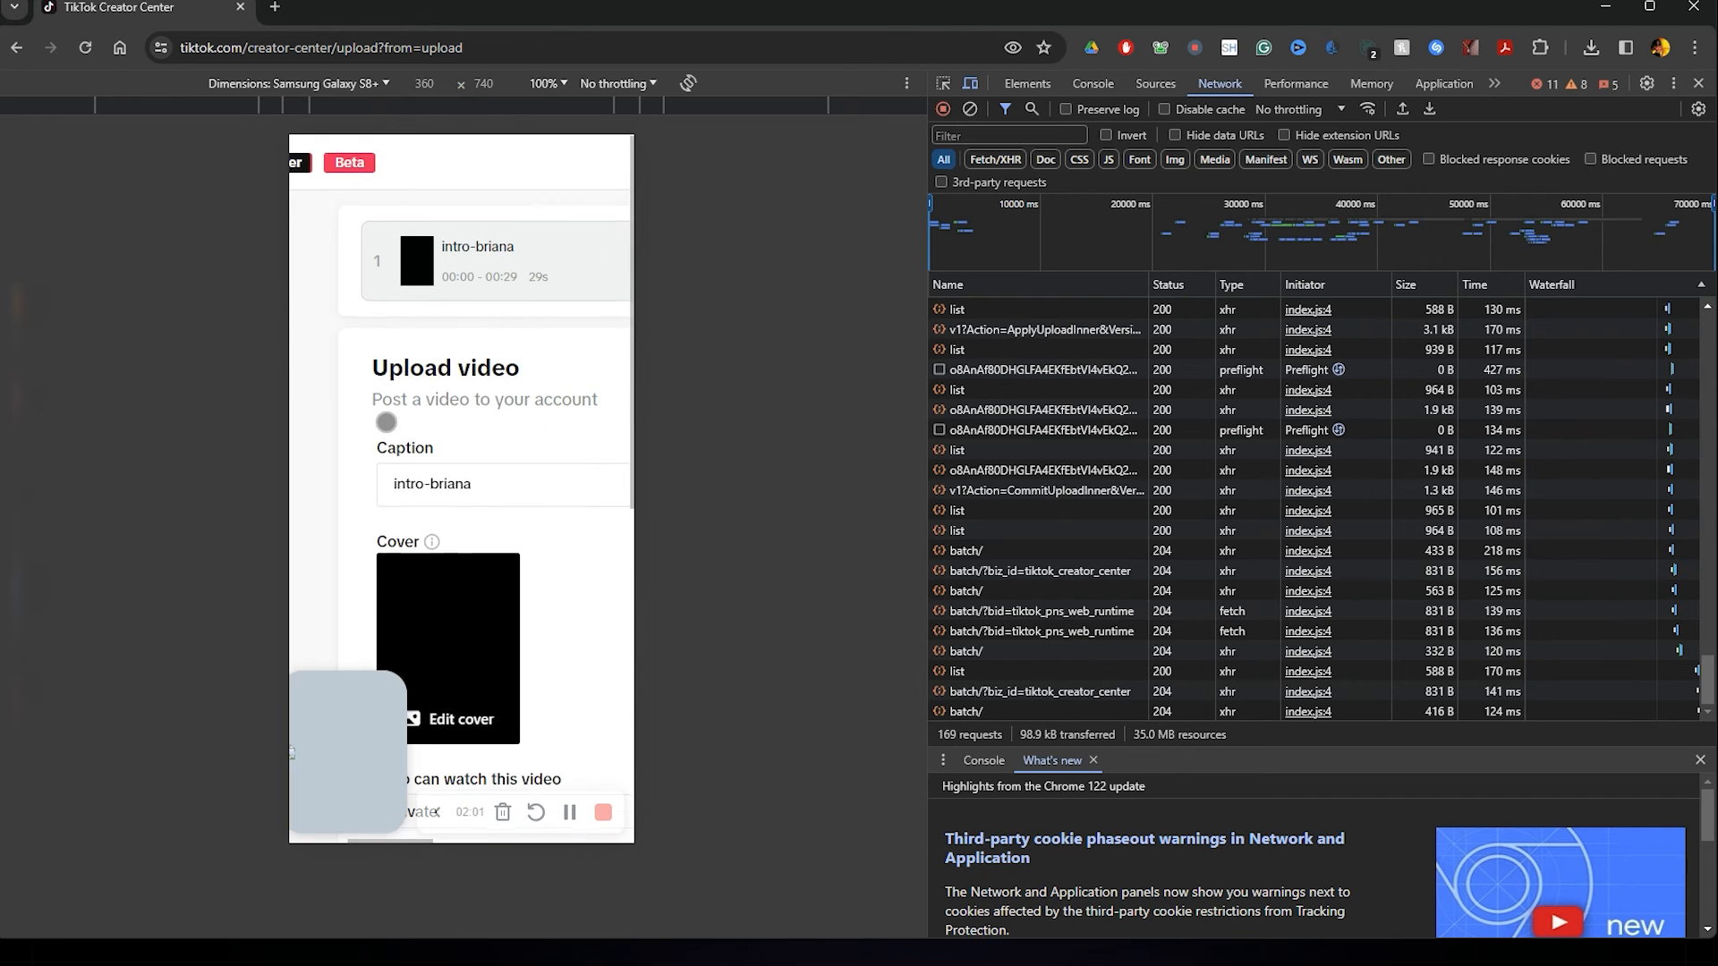
pyautogui.scroll(-3)
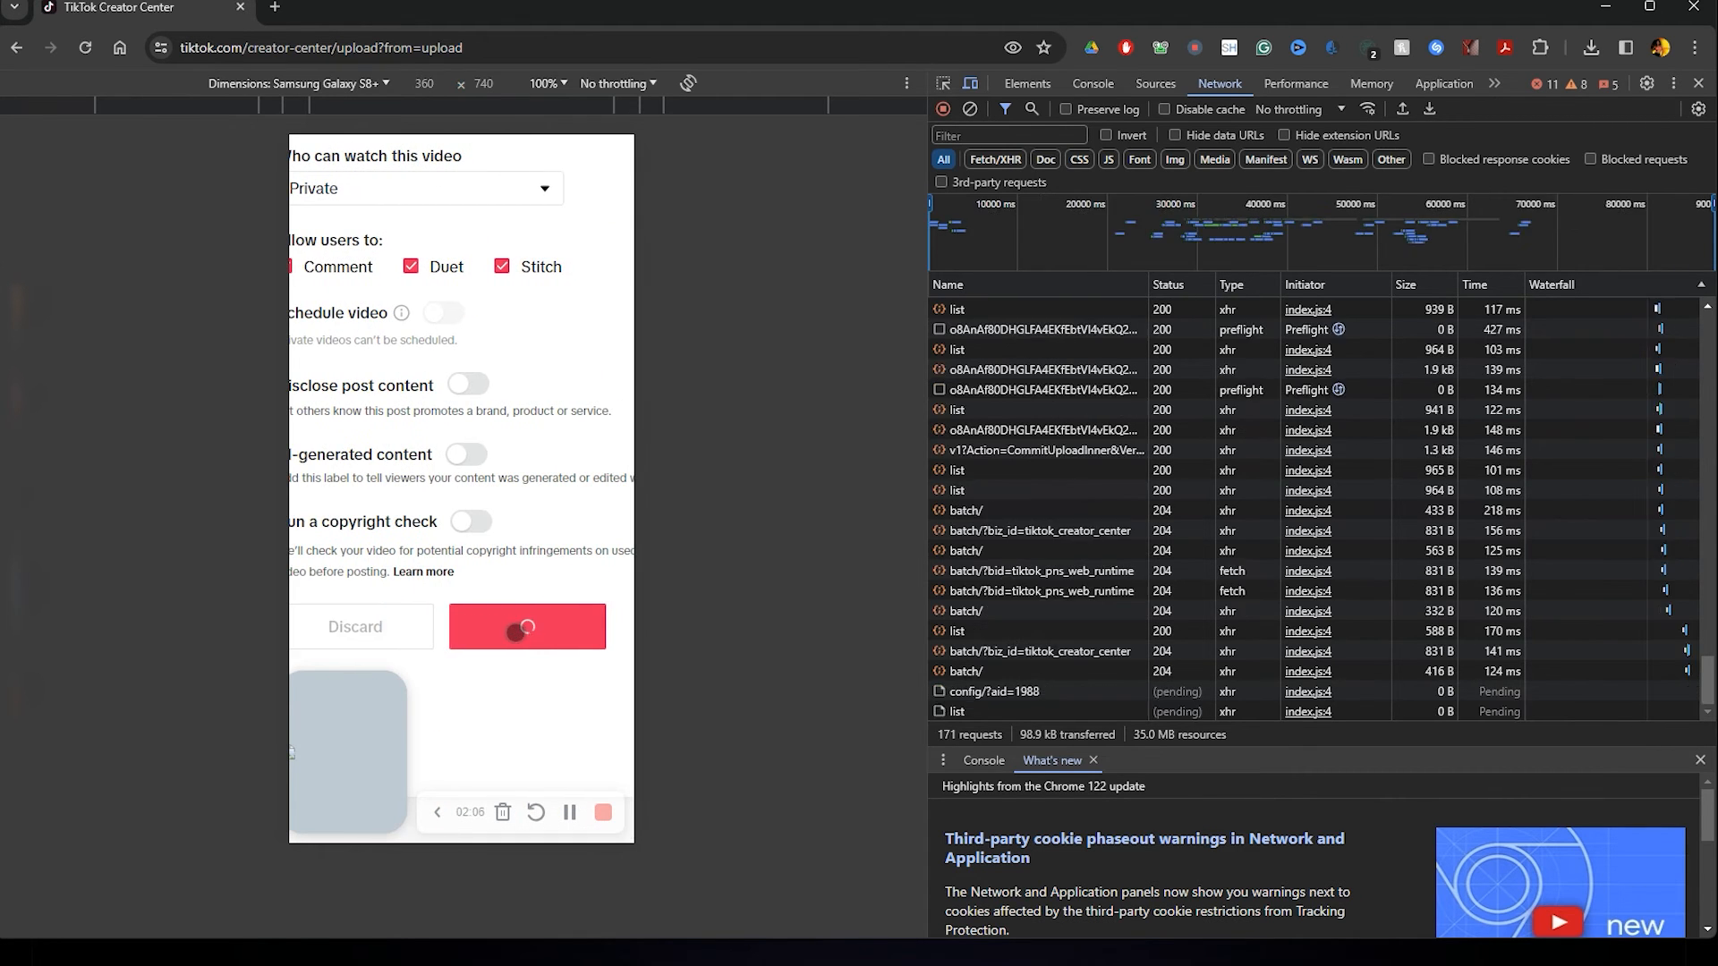
pyautogui.click(527, 626)
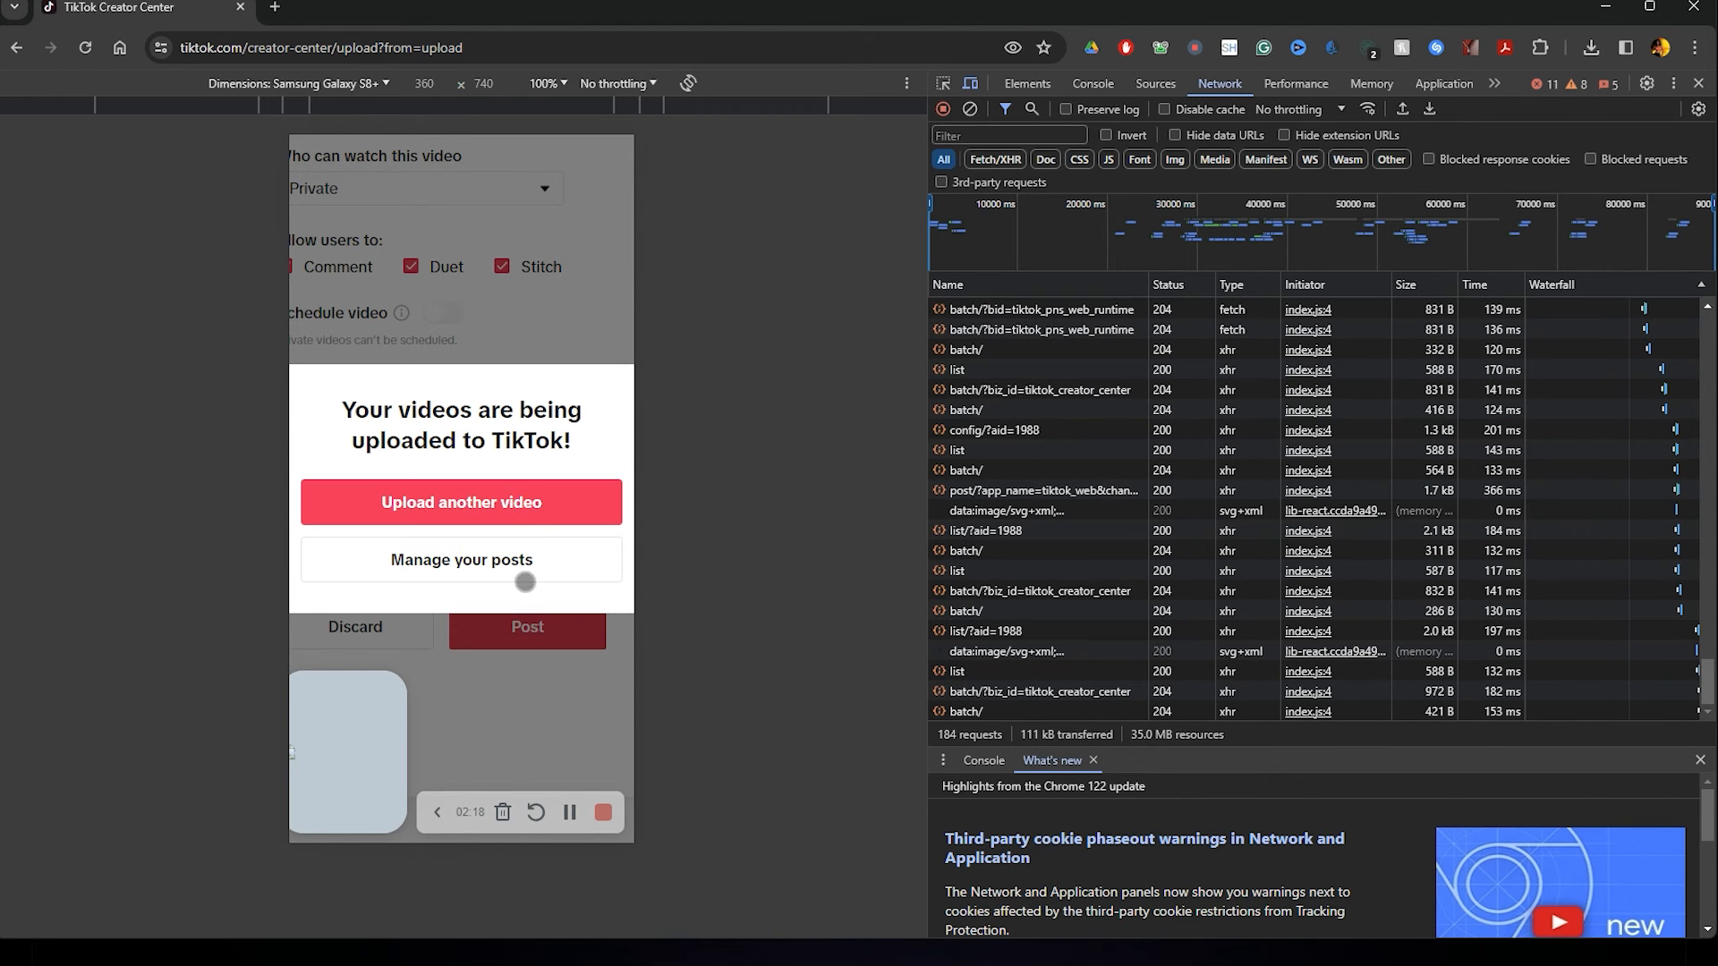
pyautogui.click(460, 559)
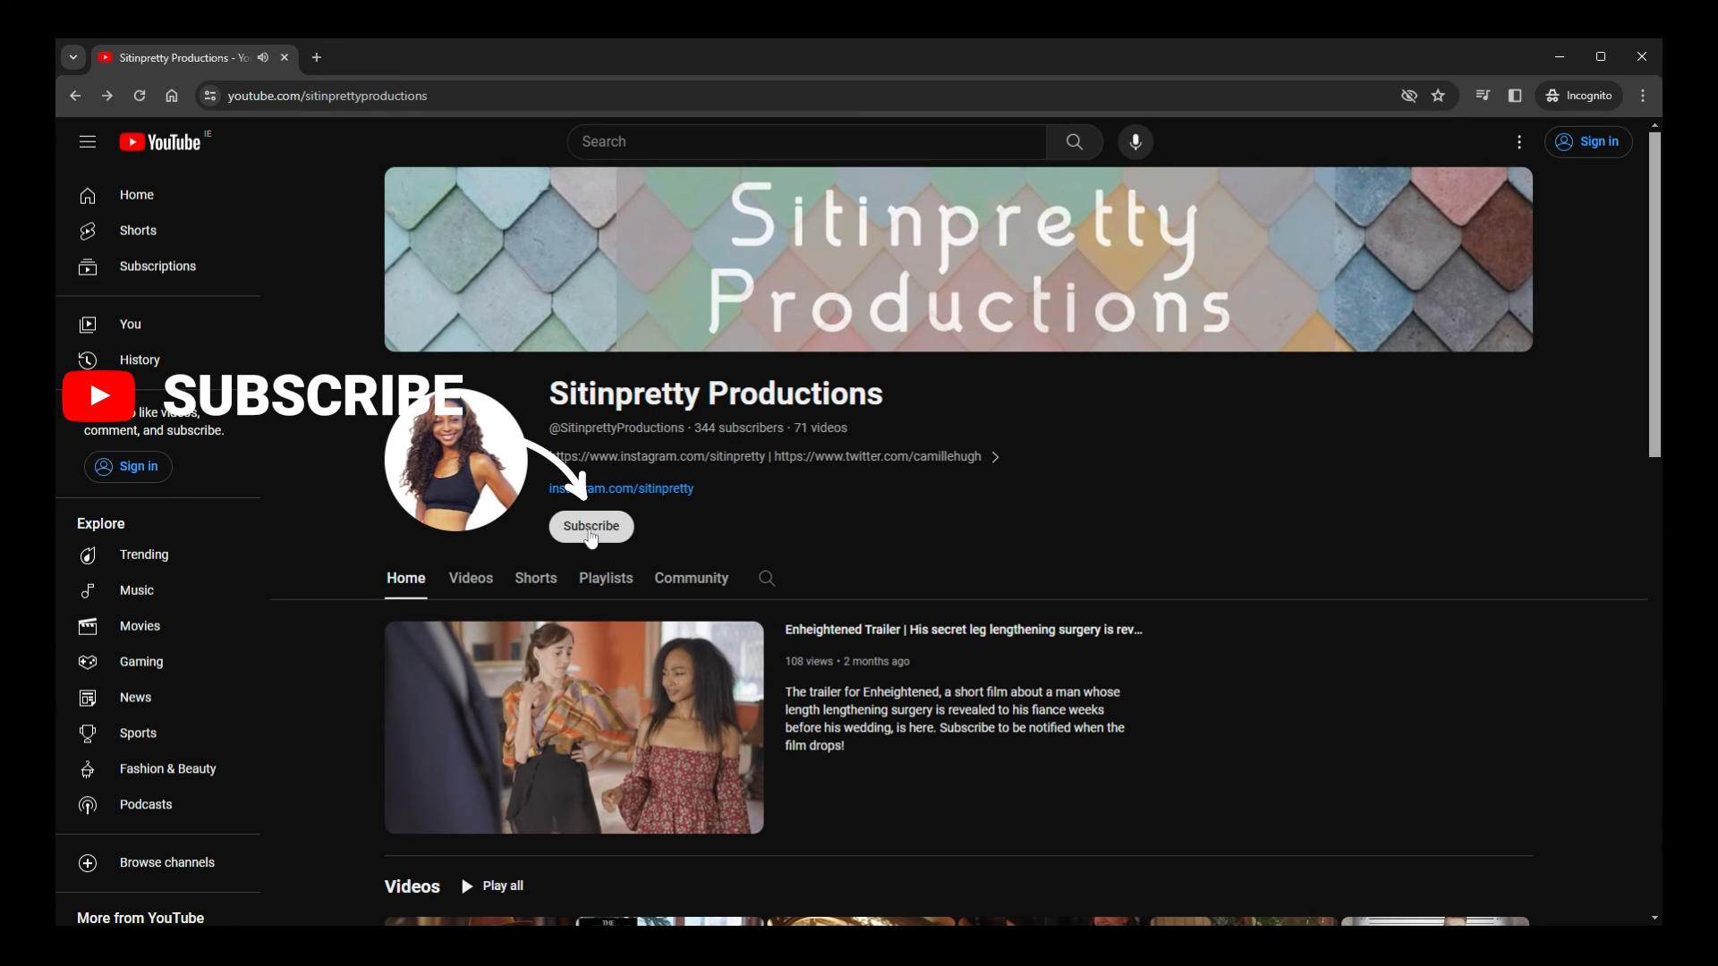
# - Follow the channel's instagram.com link to the Instagram profile
pyautogui.click(595, 489)
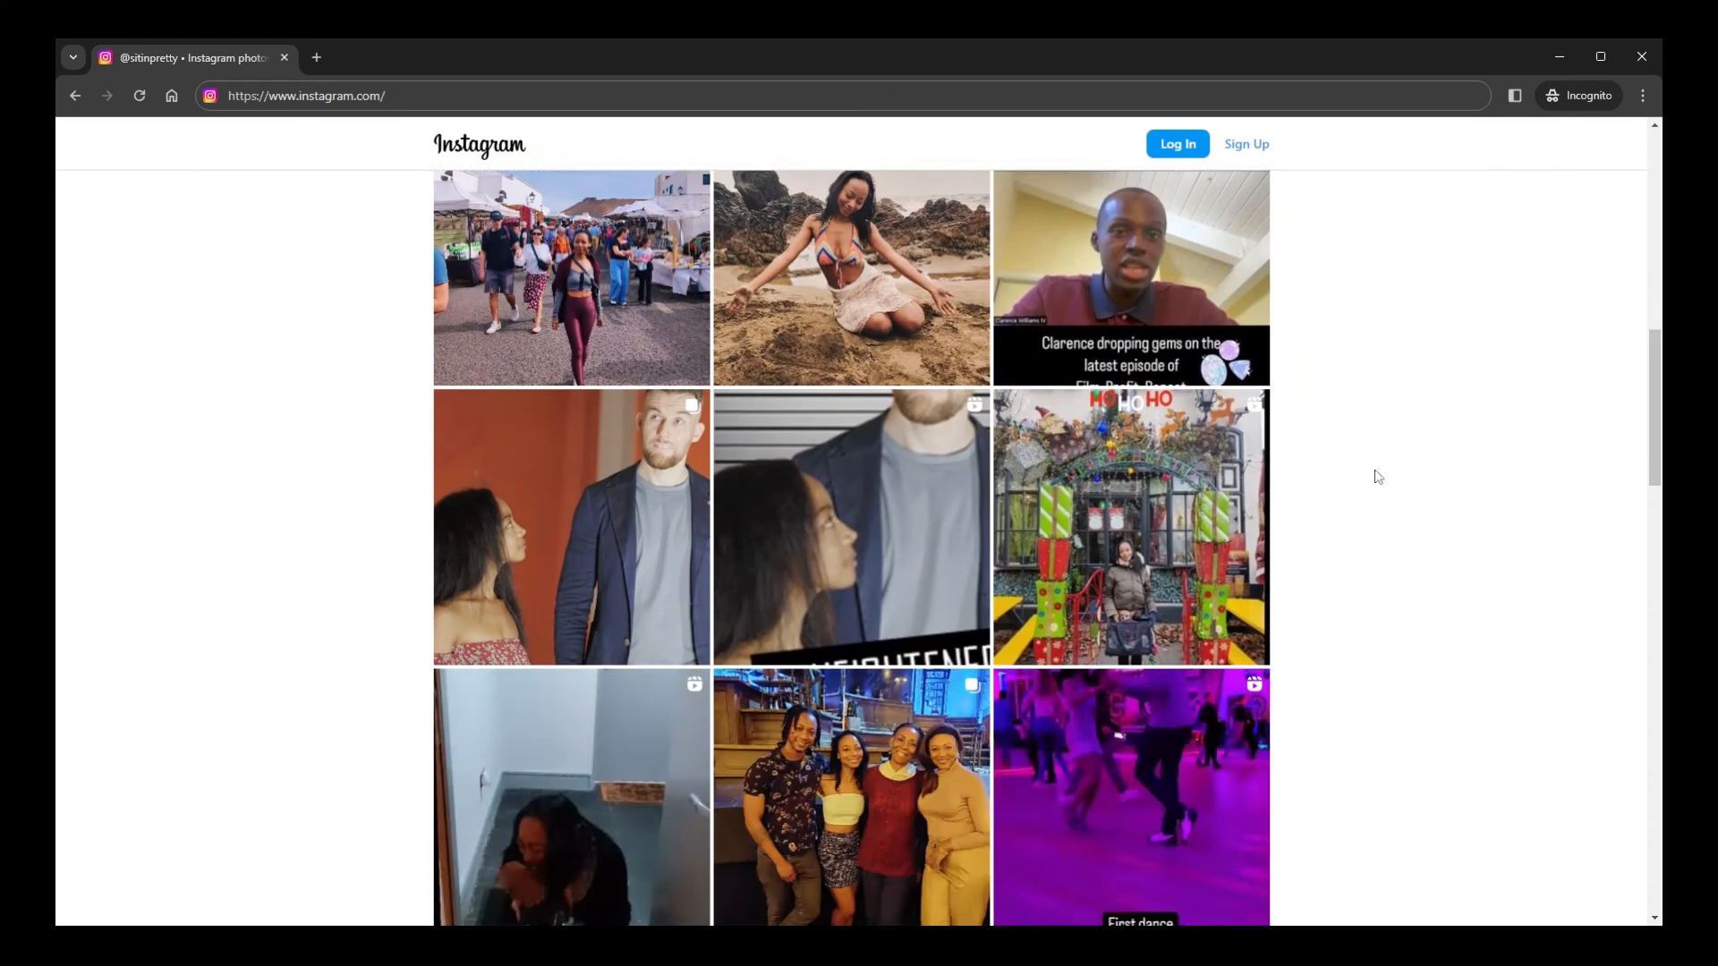